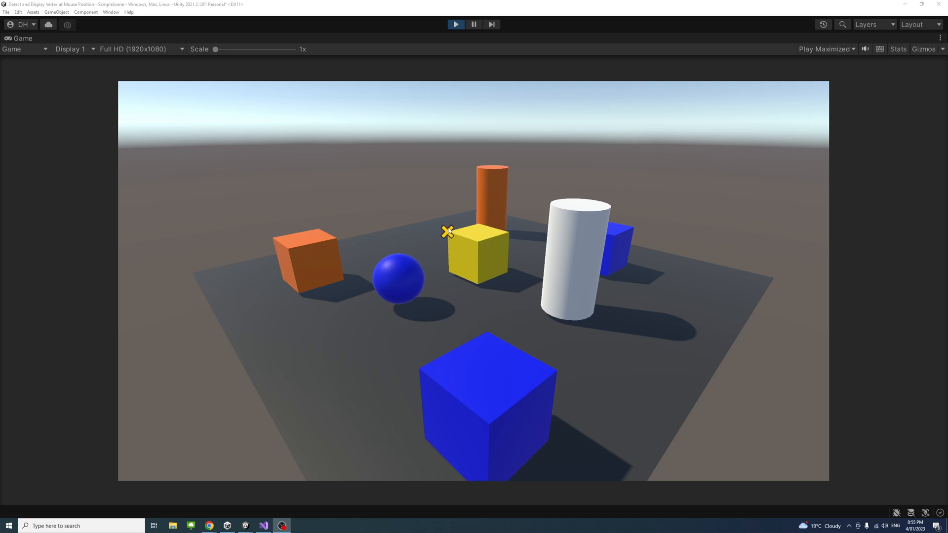
mouse_move(442, 382)
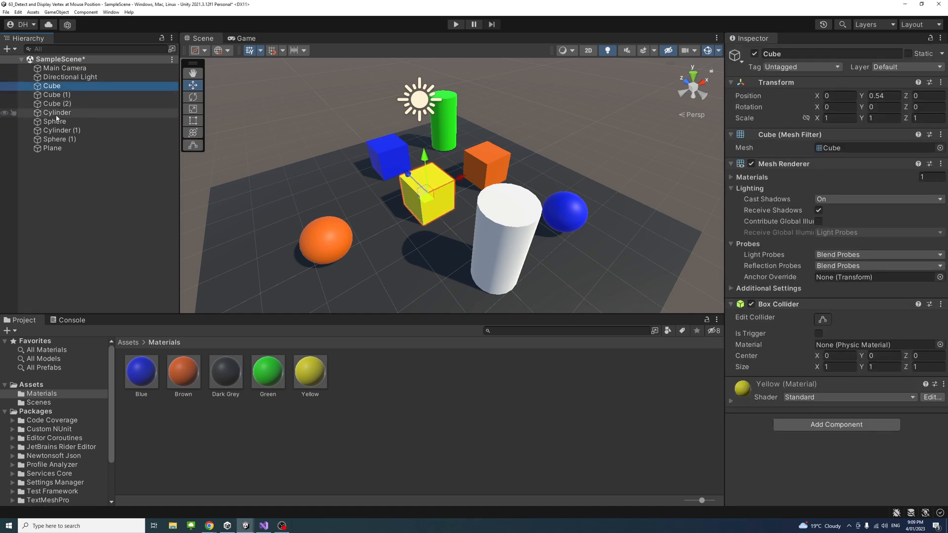
- Exit Play mode and deselect the Cube in the Hierarchy
click(62, 130)
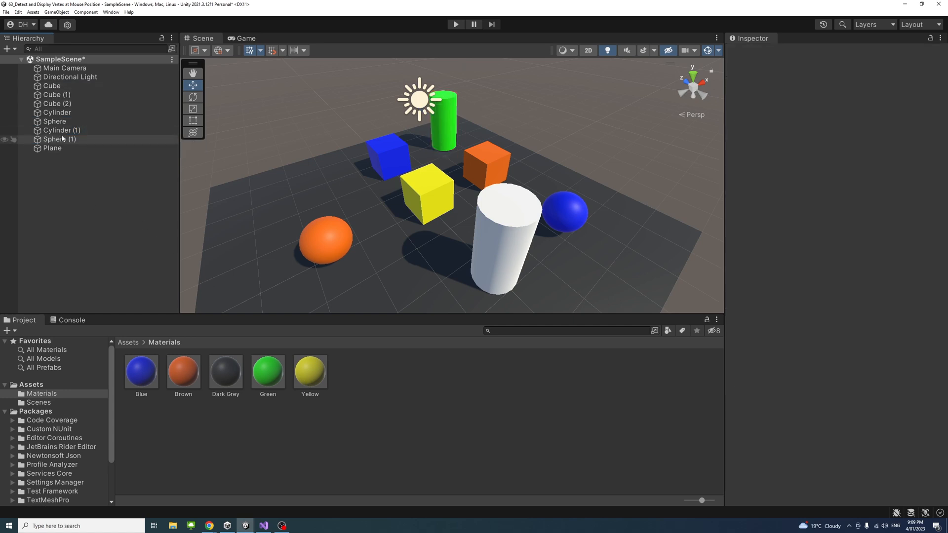
- Create an empty object named ParentModel and parent the seven cubes, cylinders and spheres under it
right_click(59, 139)
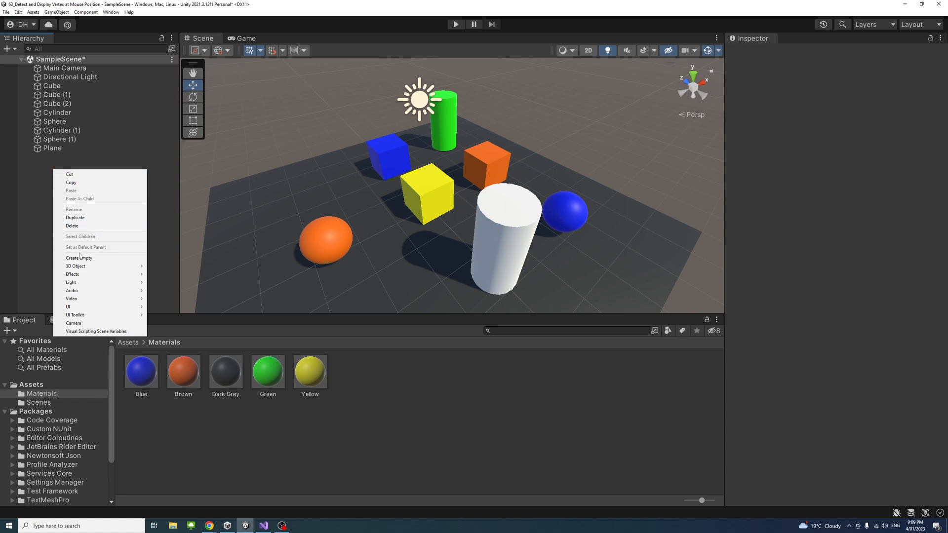
click(79, 258)
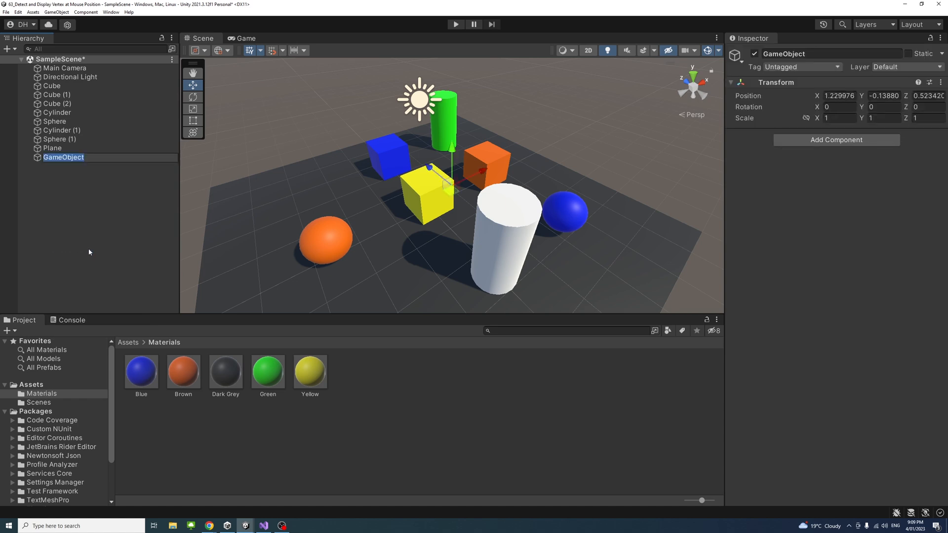
text(ParentModel)
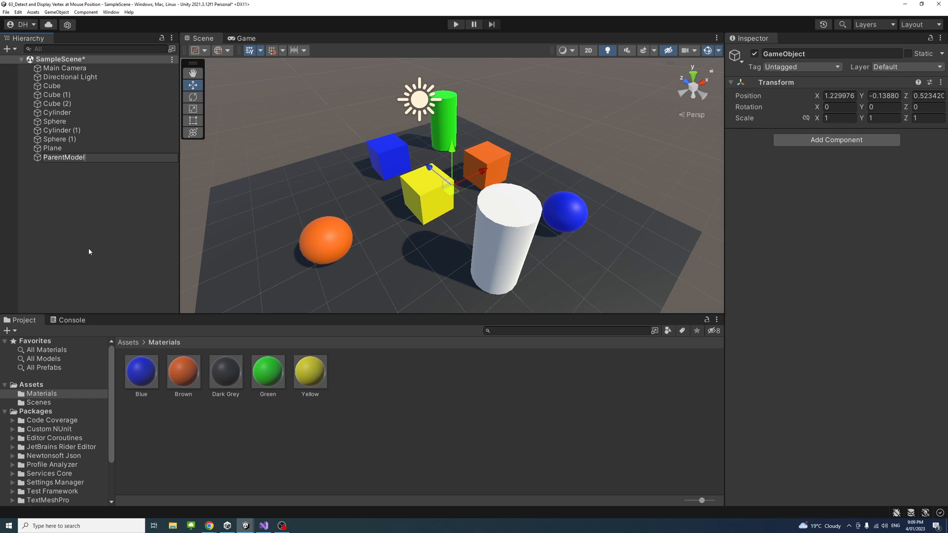
click(64, 157)
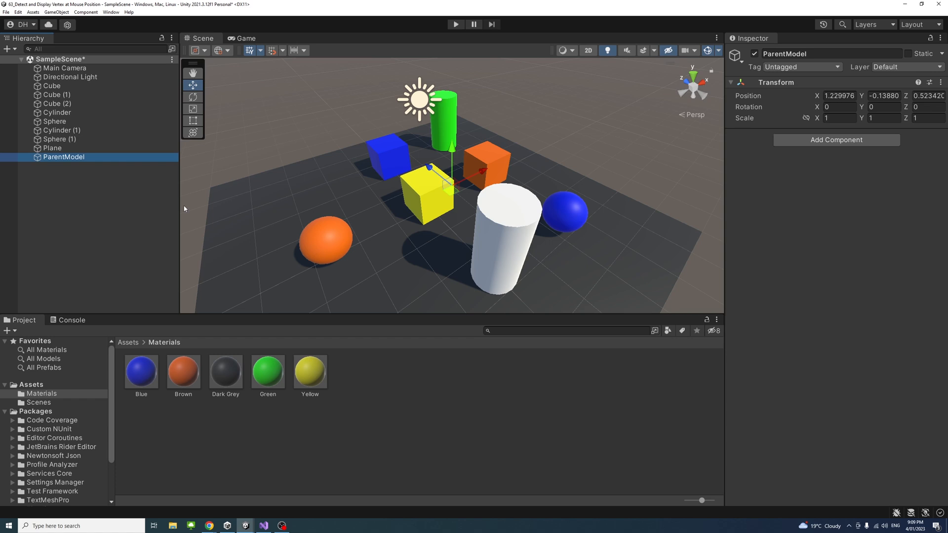
mouse_move(404, 178)
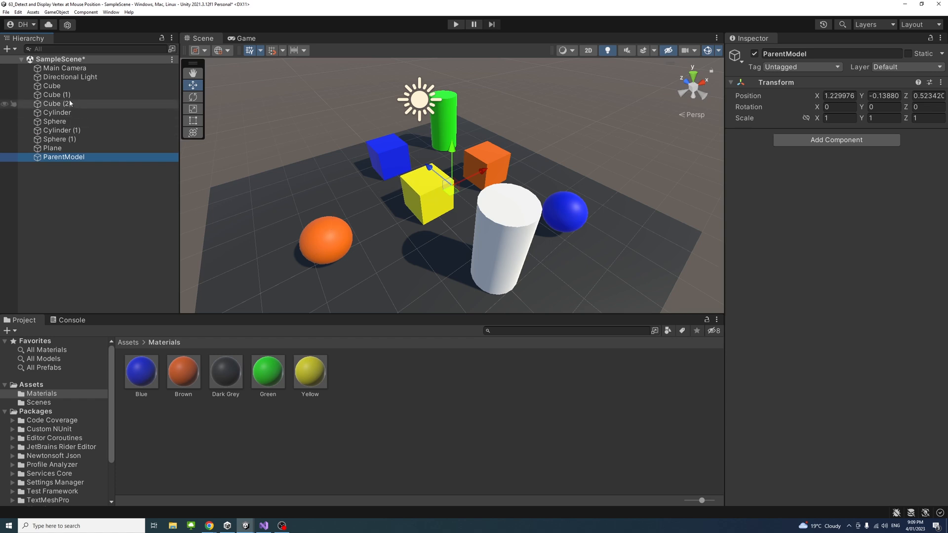
click(52, 86)
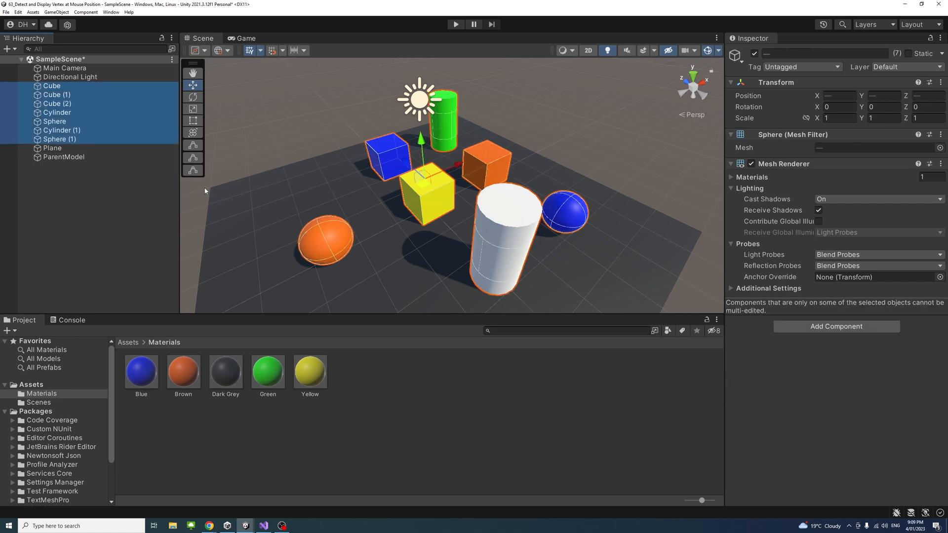
mouse_move(497, 145)
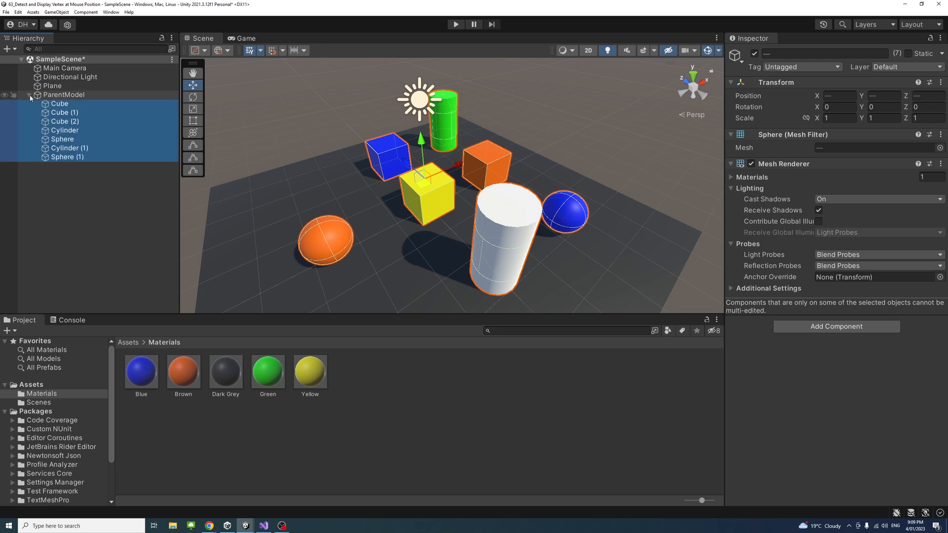
- Add a new 3D sphere named VertexSphere to the scene
click(51, 223)
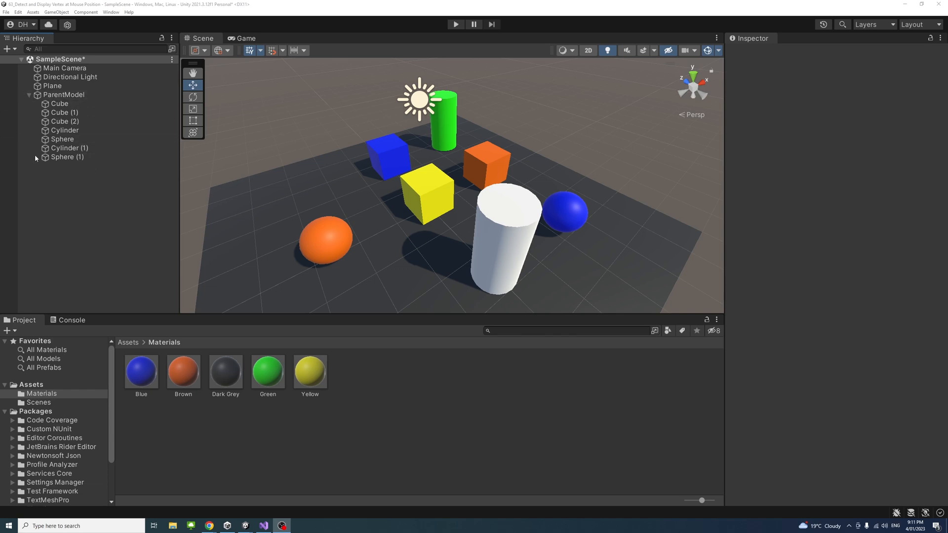
right_click(43, 188)
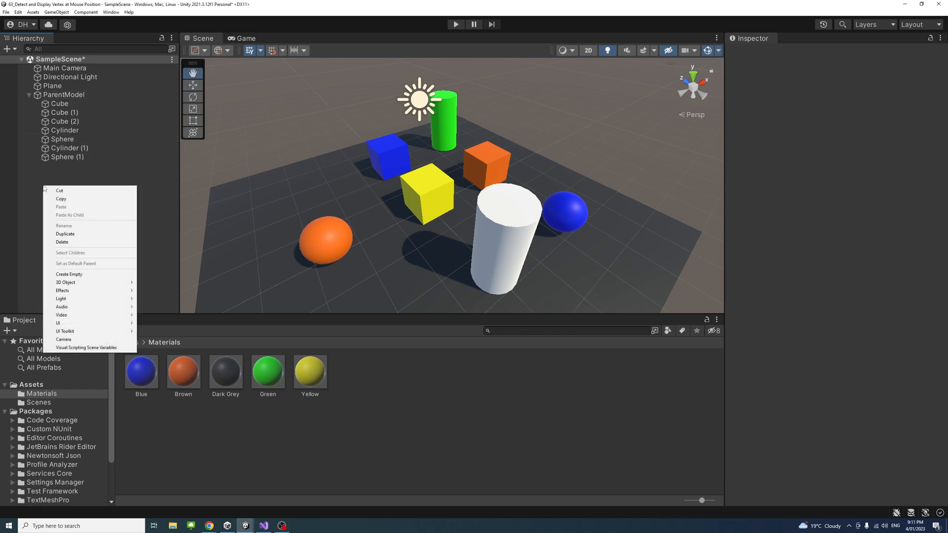
mouse_move(69, 274)
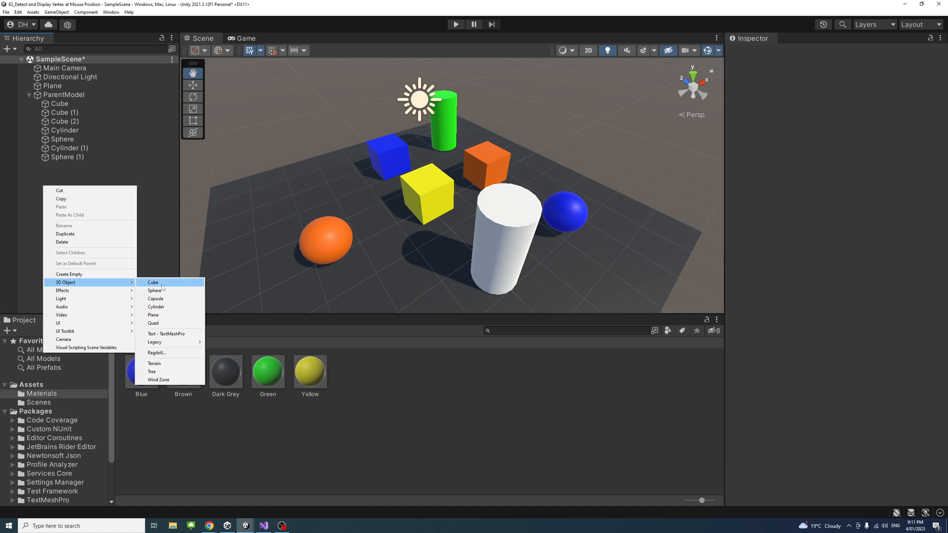
click(155, 291)
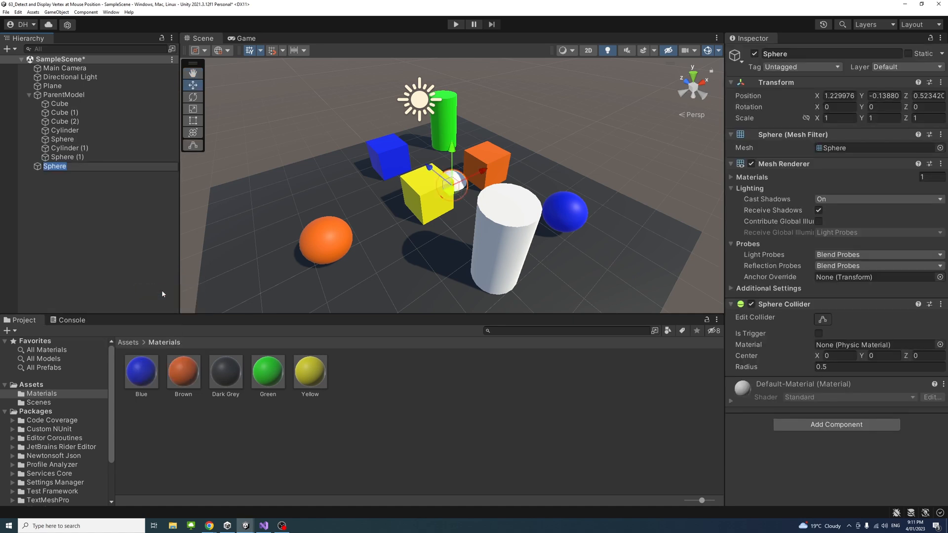
text(VertexS)
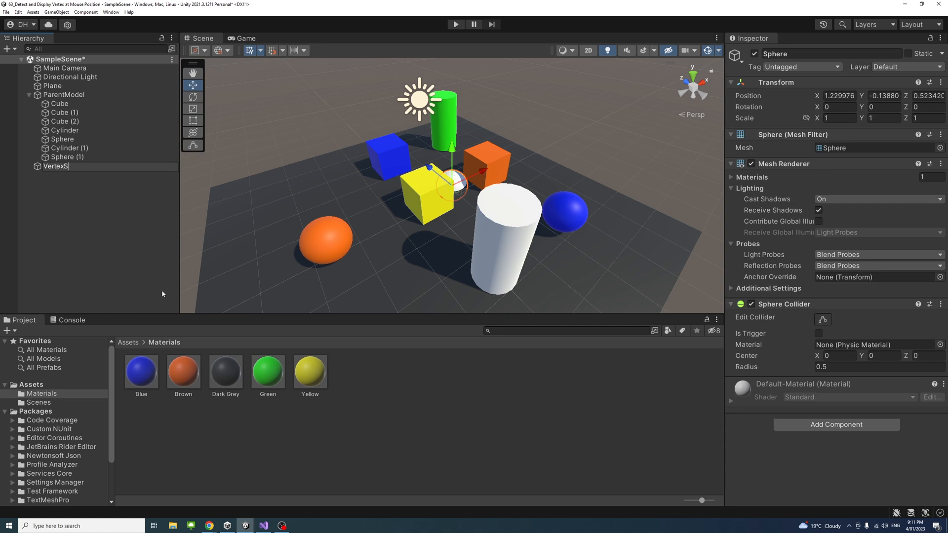
text(phere)
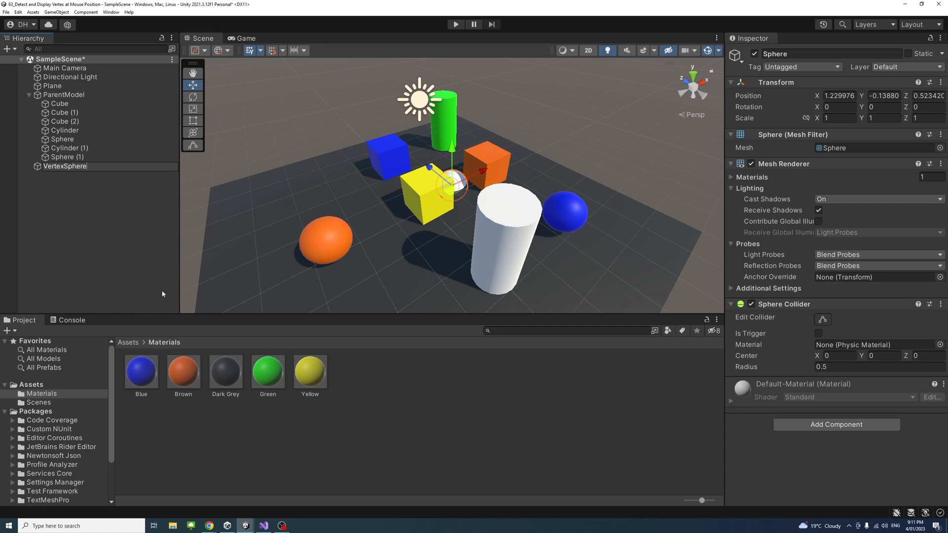
click(65, 166)
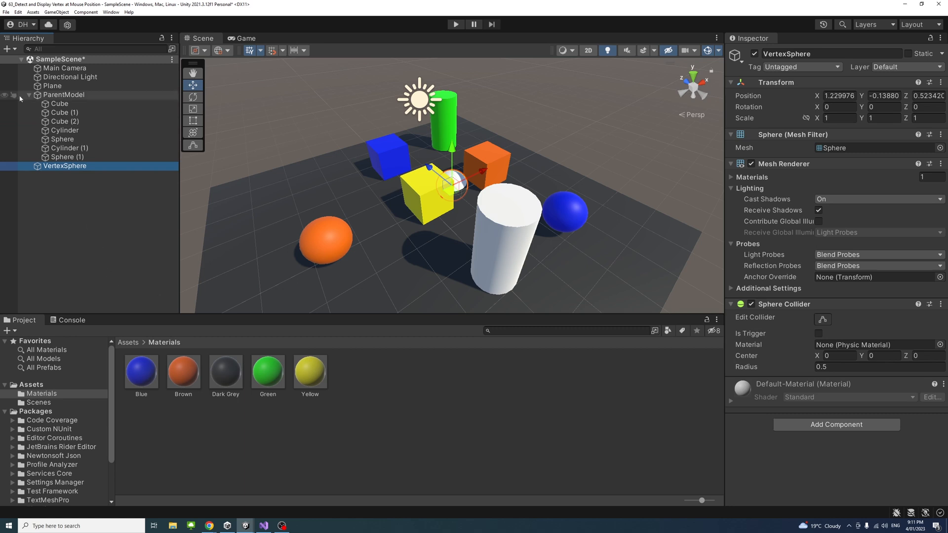
- Drag VertexSphere toward the back-left, away from the ParentModel shapes
click(28, 95)
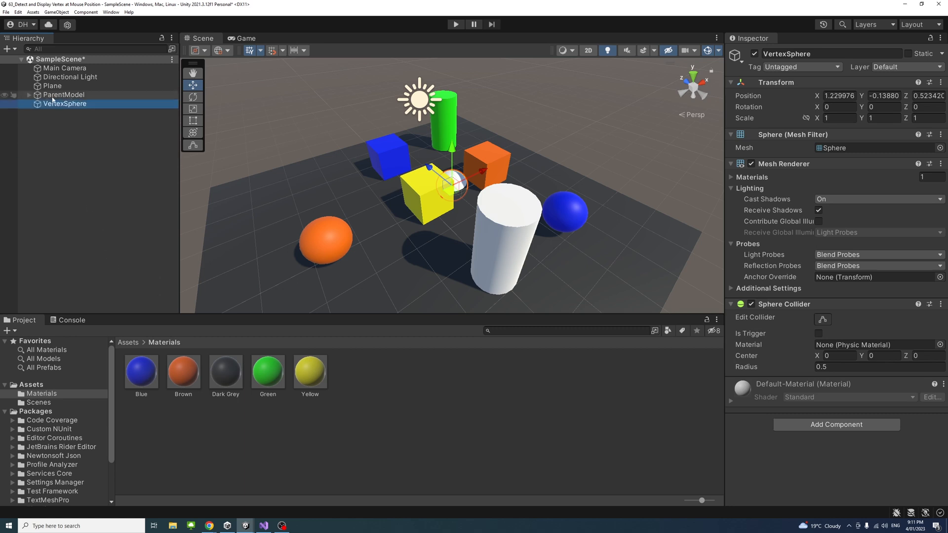
mouse_move(27, 97)
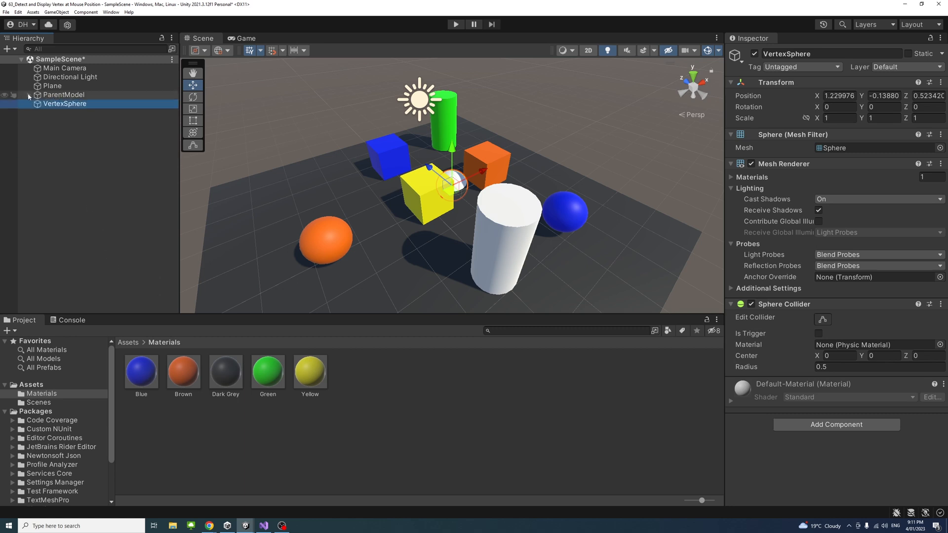
click(21, 95)
text(11.29)
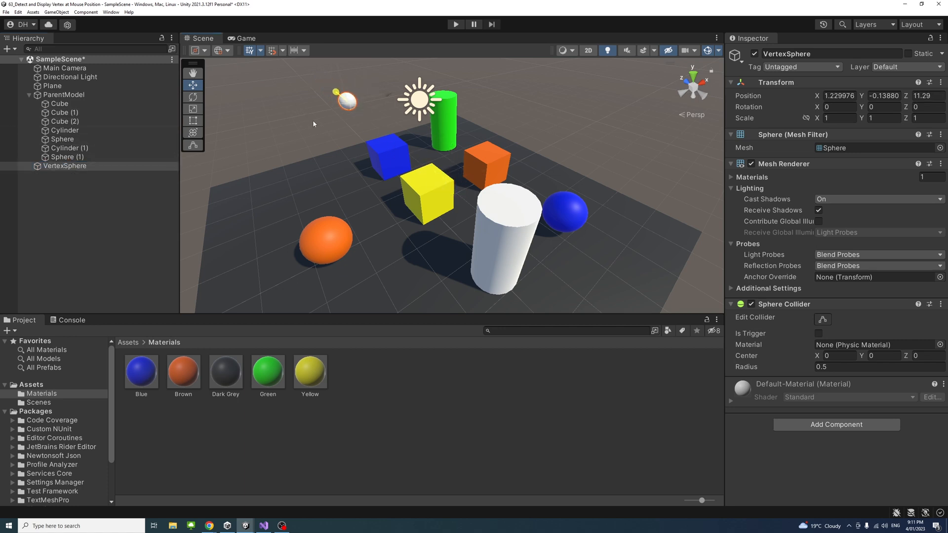
drag(345, 100, 269, 117)
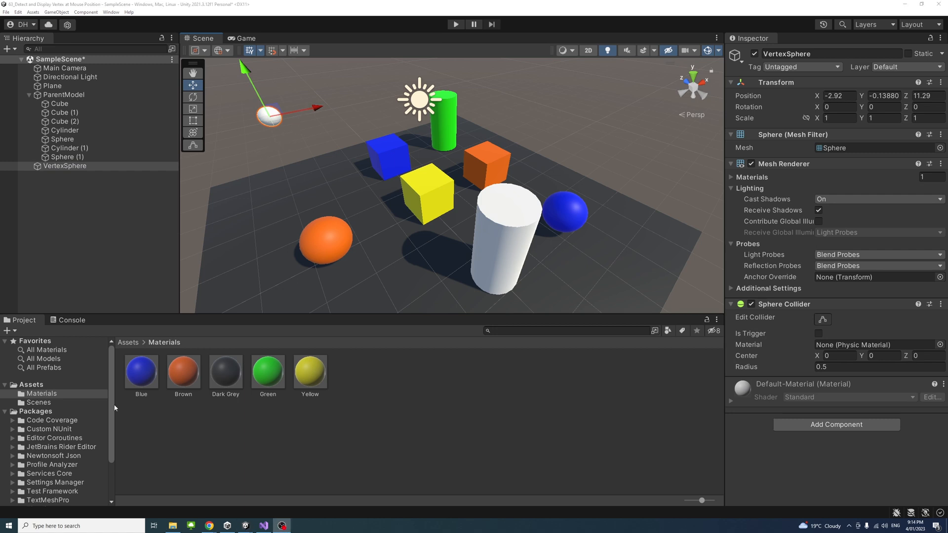
- Create a new folder named Images inside Assets
right_click(30, 384)
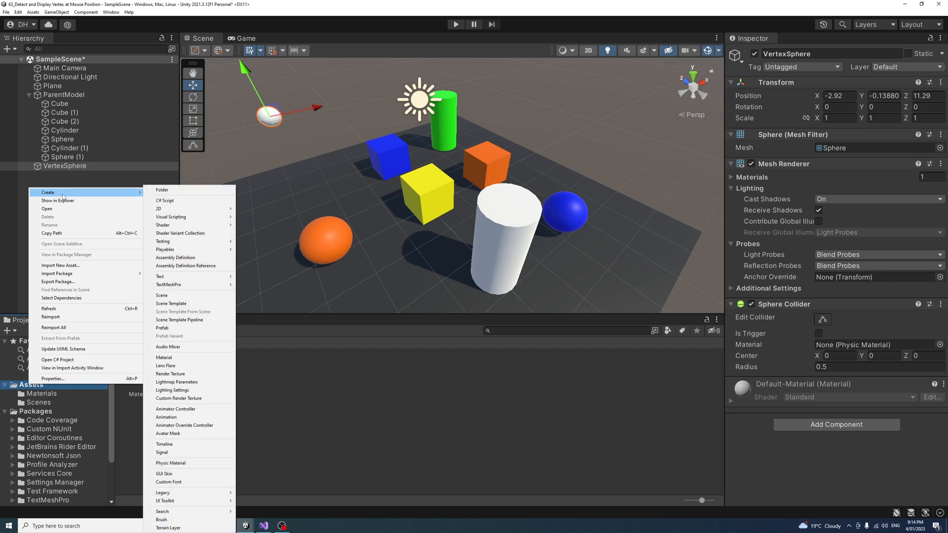
click(161, 190)
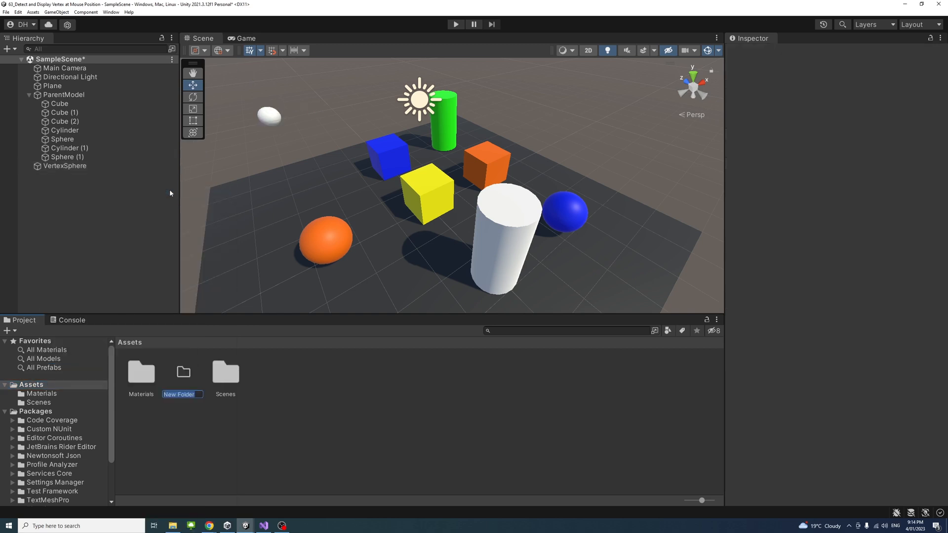
text(Images)
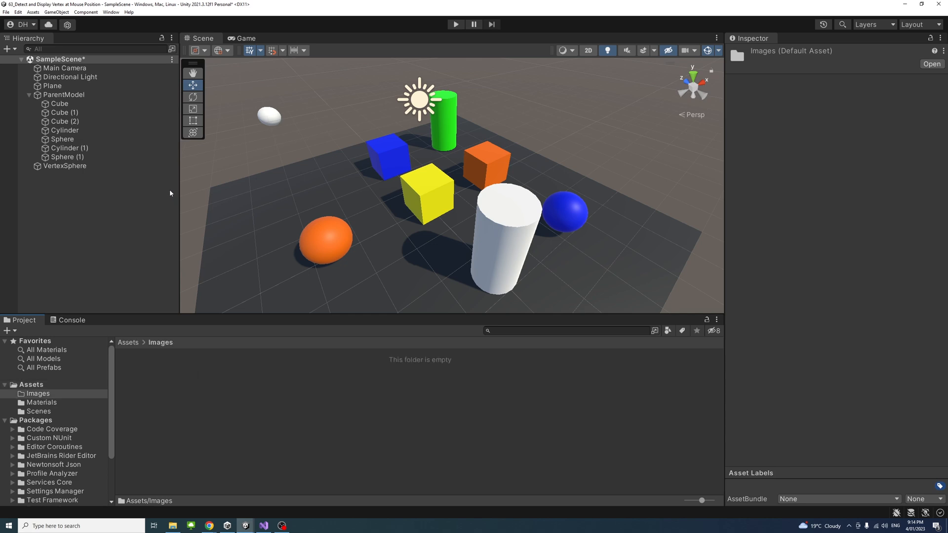
- Open the Desktop PNG folder in File Explorer and select Snap_Cross.png
click(173, 525)
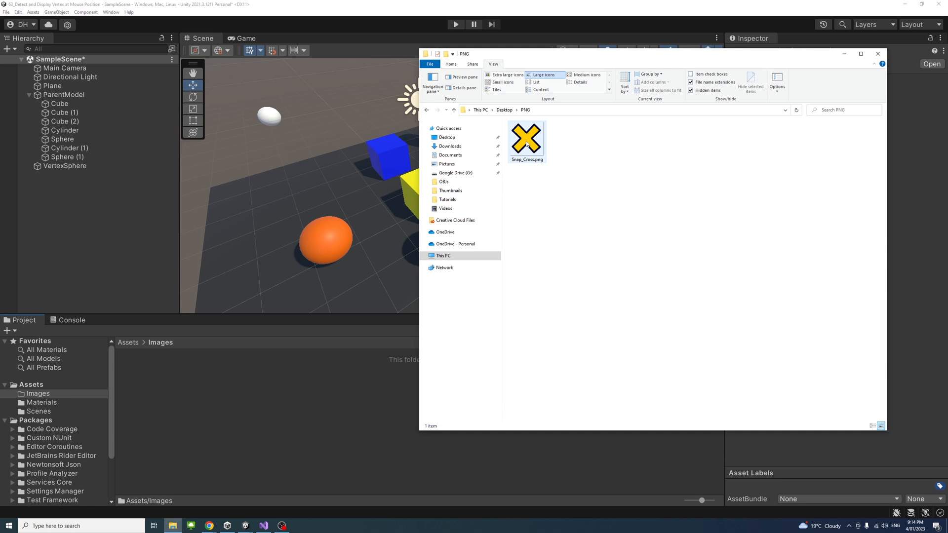
click(526, 138)
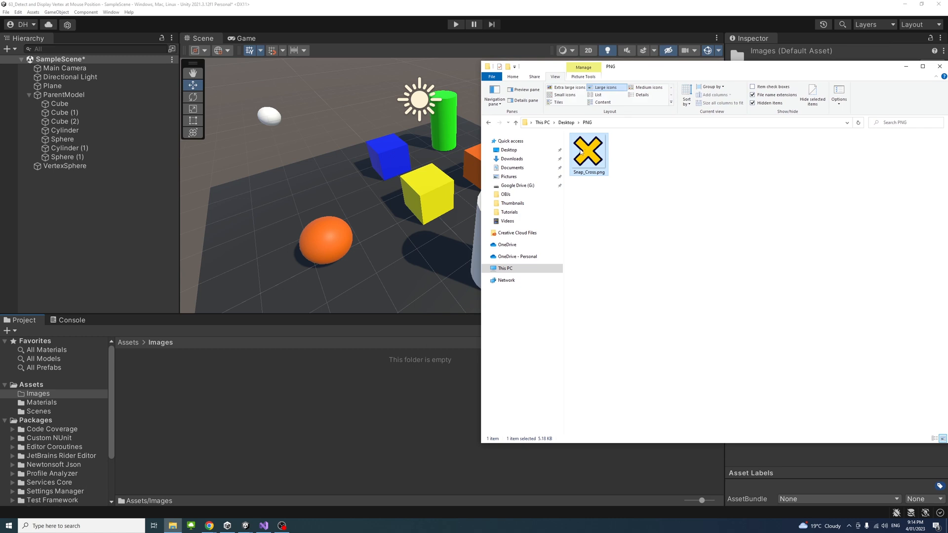
mouse_move(587, 149)
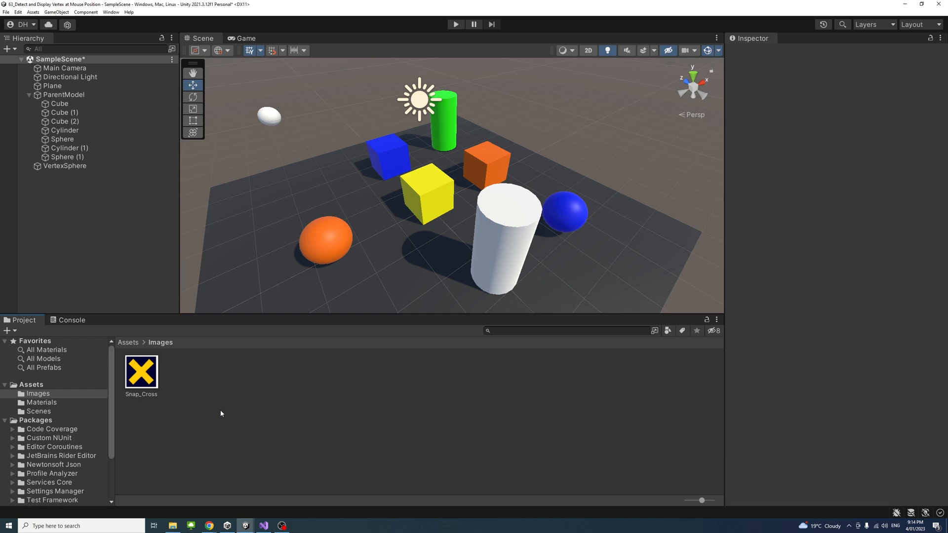
- Set Snap_Cross's Texture Type to Sprite (2D and UI) and apply the change
click(140, 372)
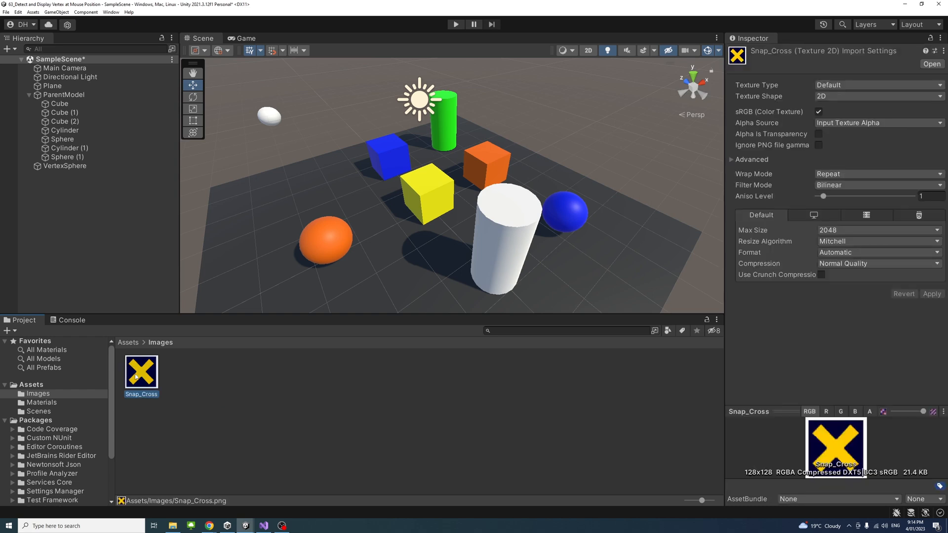
mouse_move(848, 194)
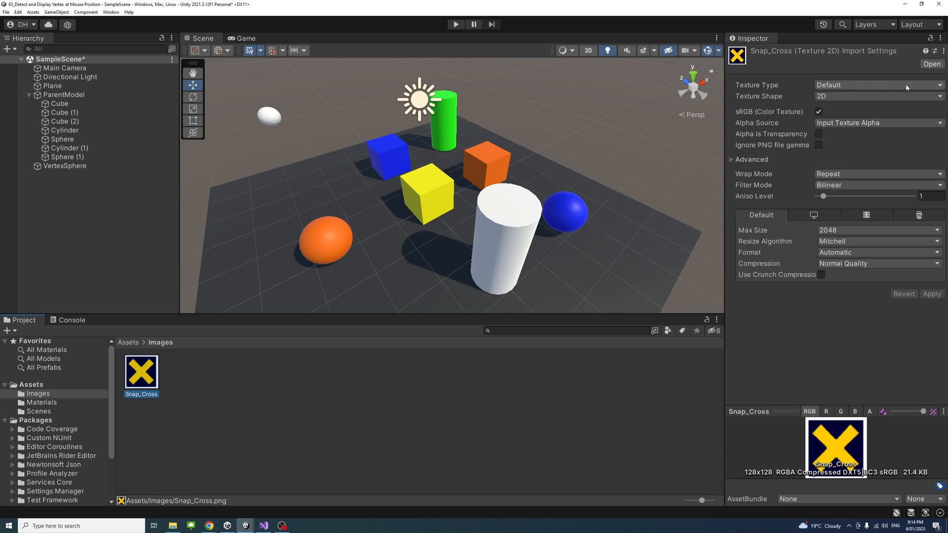
click(877, 84)
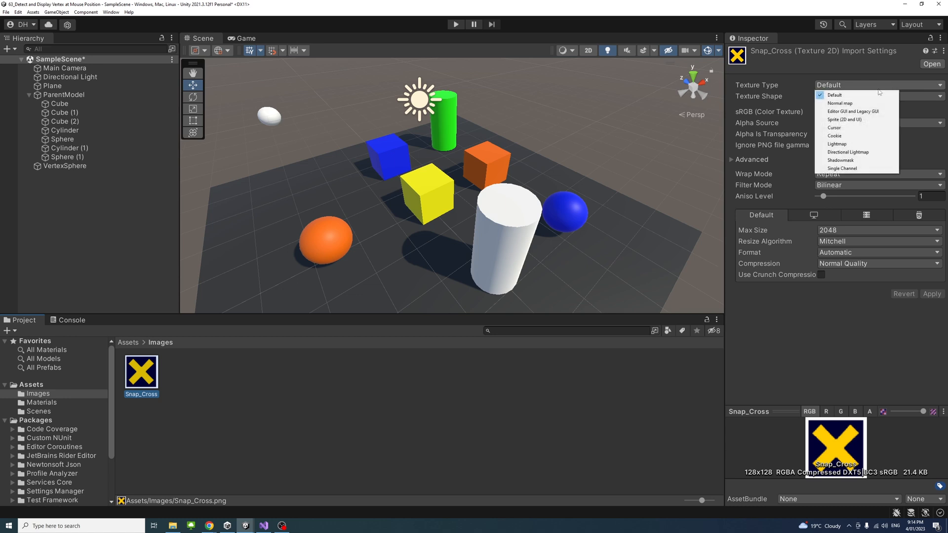
mouse_move(846, 119)
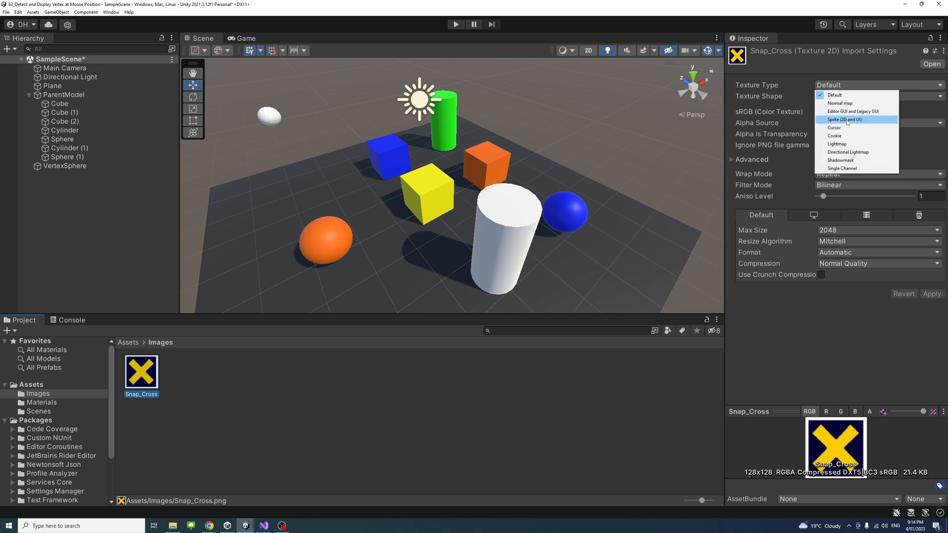
click(844, 119)
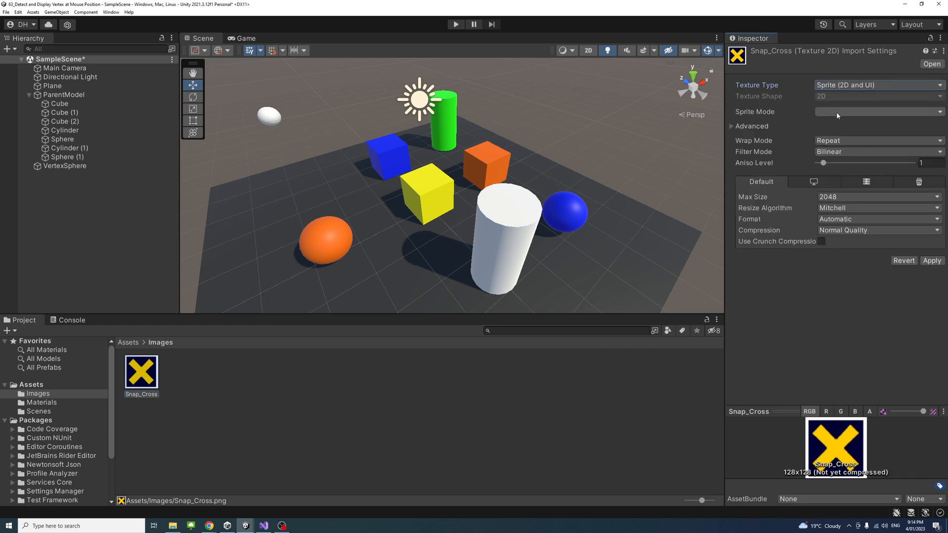
click(877, 111)
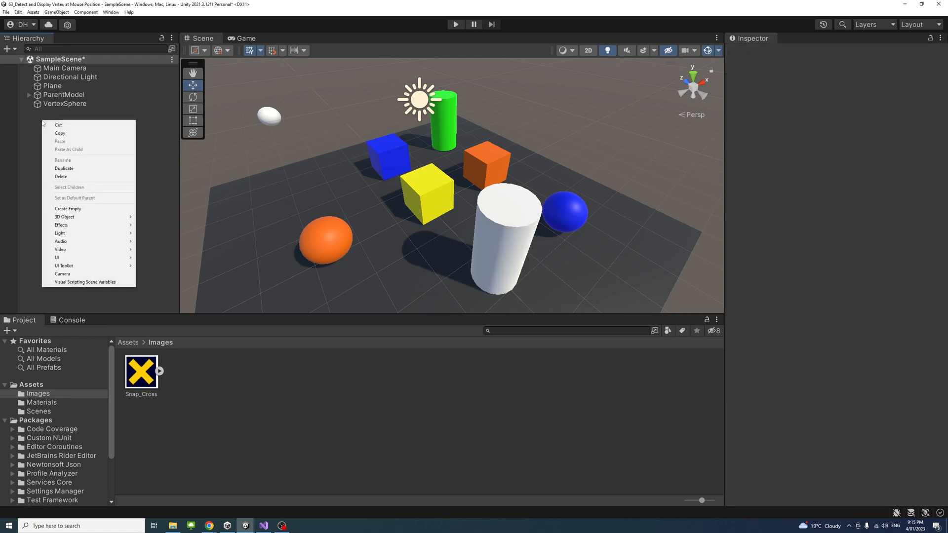
mouse_move(60, 258)
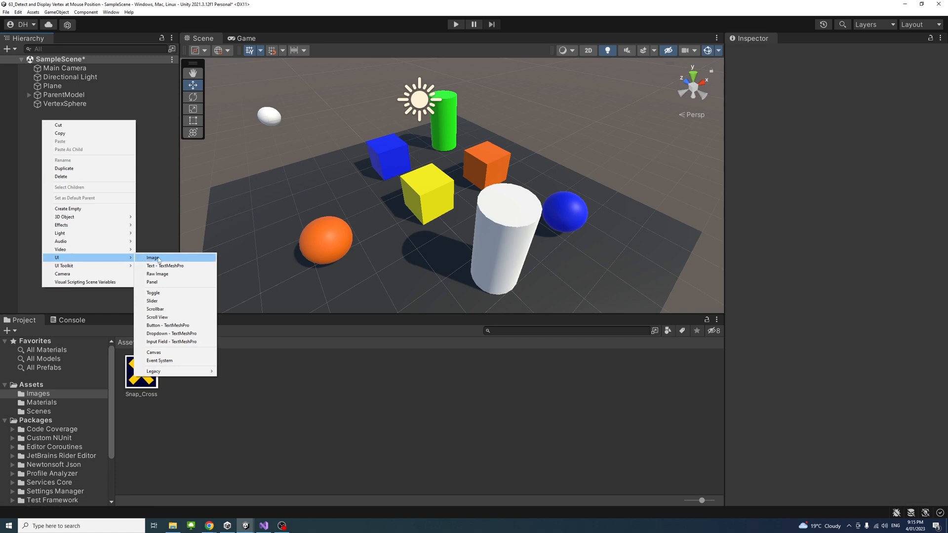
- Add a UI Image, with its Canvas and EventSystem, and select the Image object
click(153, 258)
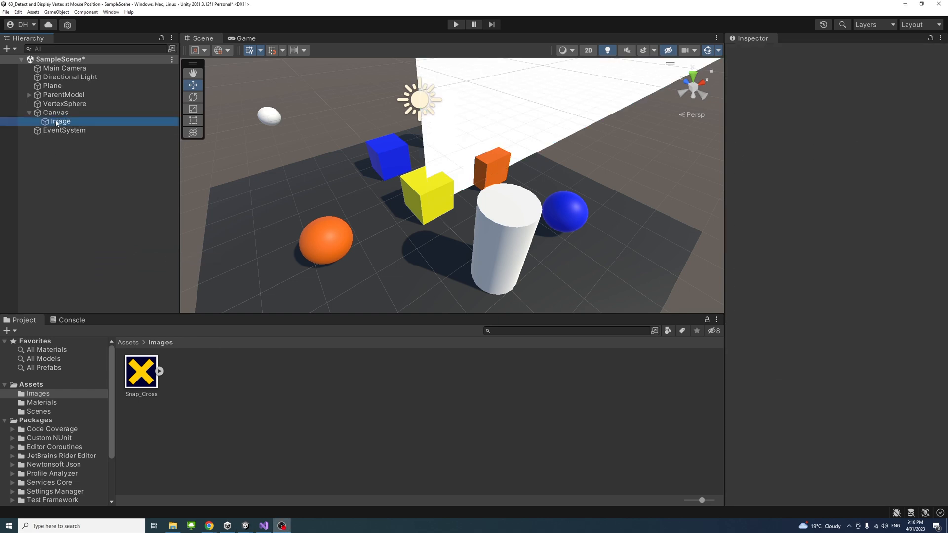
click(60, 121)
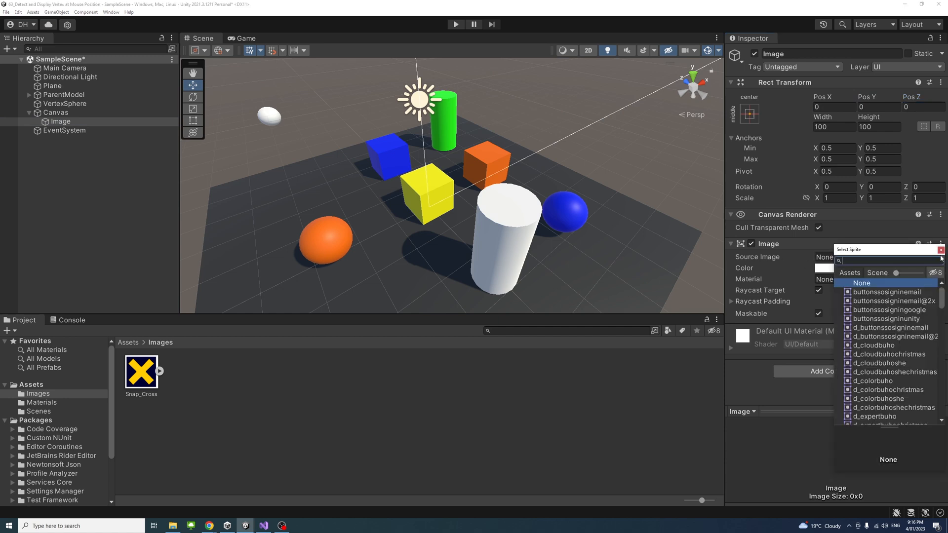
mouse_move(657, 271)
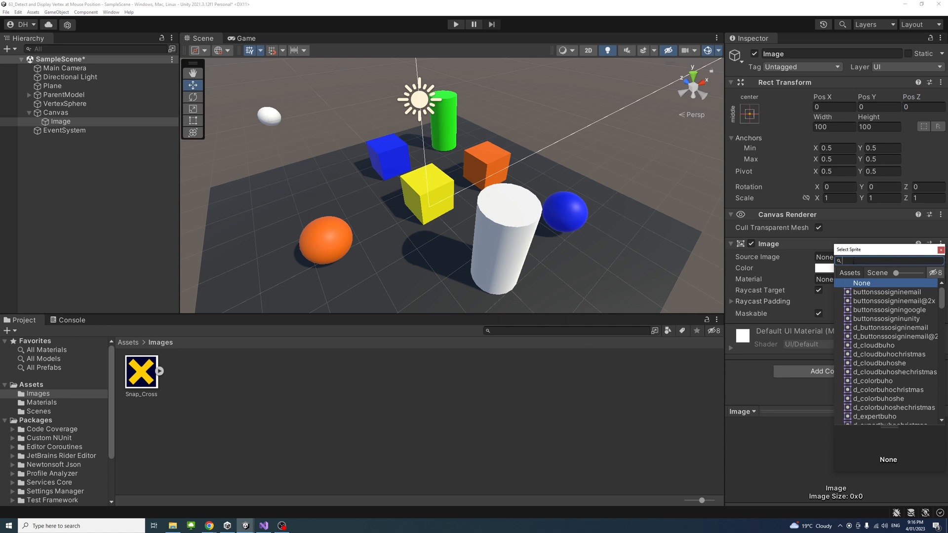
- Set Source Image to Snap_Cross, uncheck Raycast Target, and deactivate the Image object
text(snap)
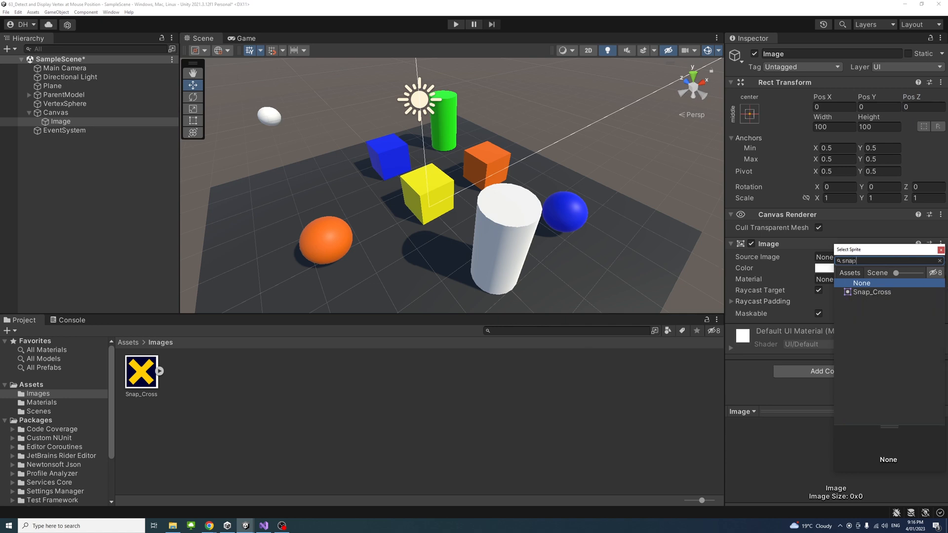
click(871, 292)
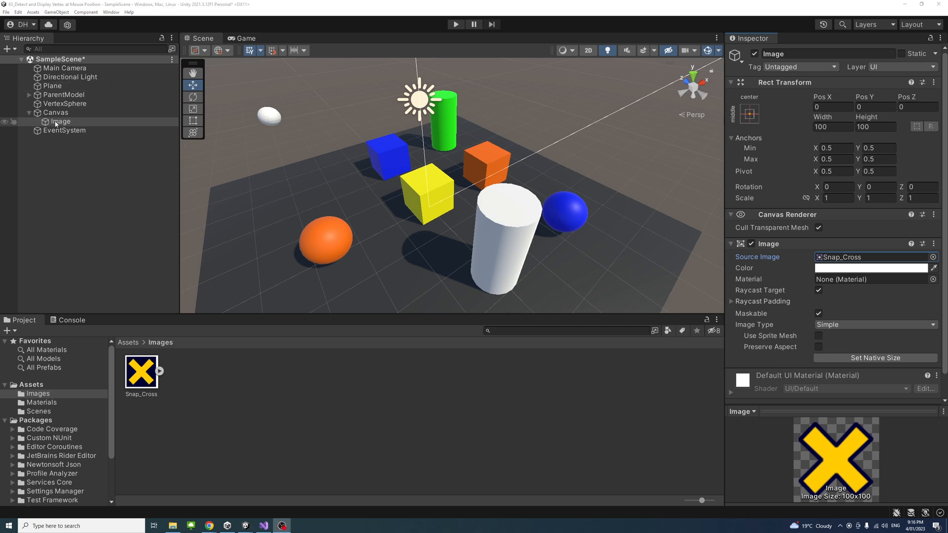
click(59, 121)
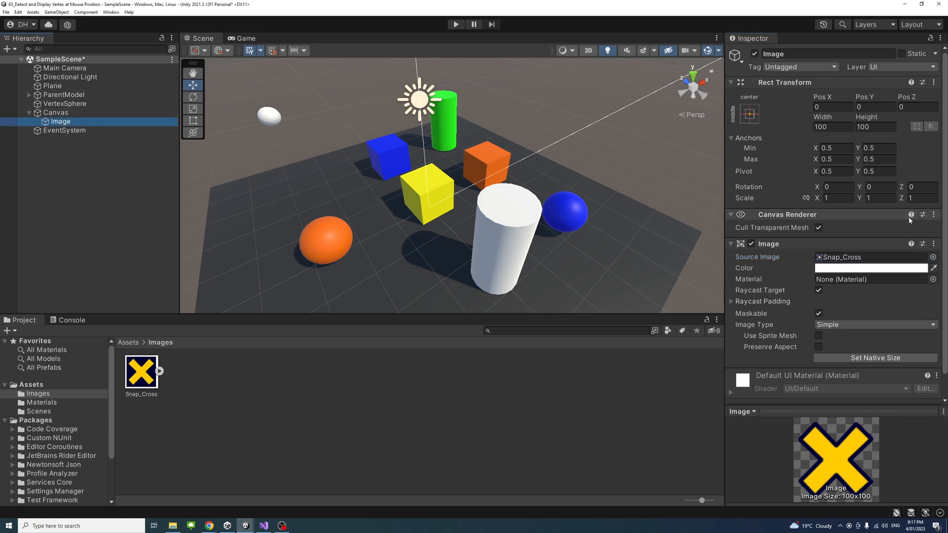
click(818, 290)
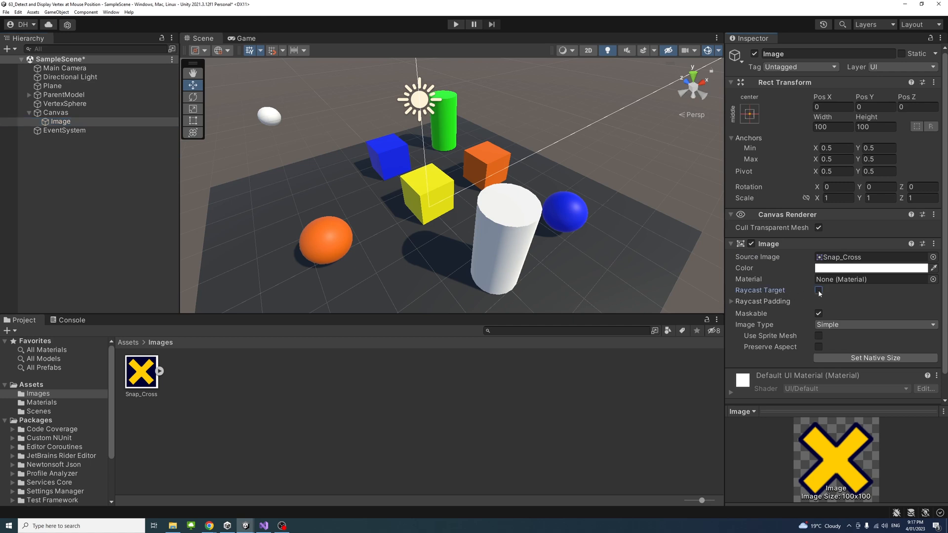
click(818, 290)
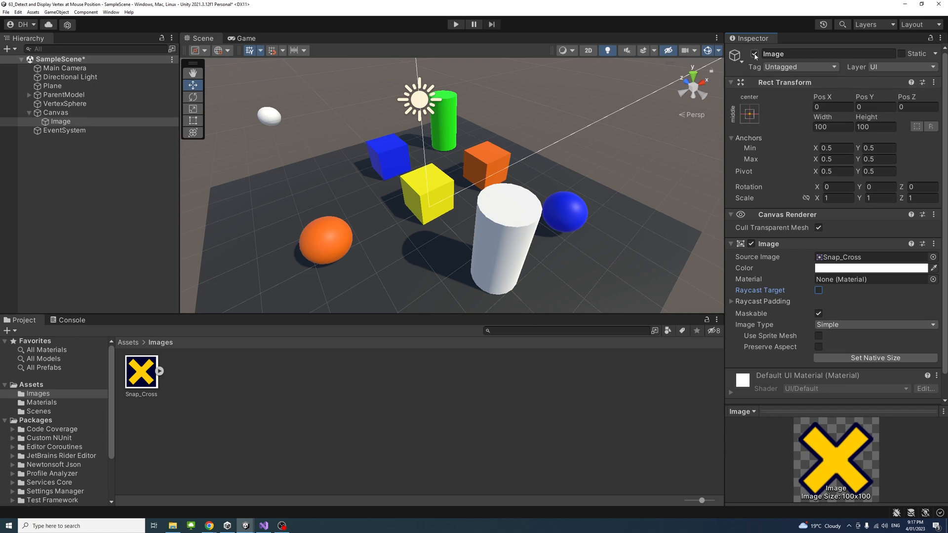
click(754, 53)
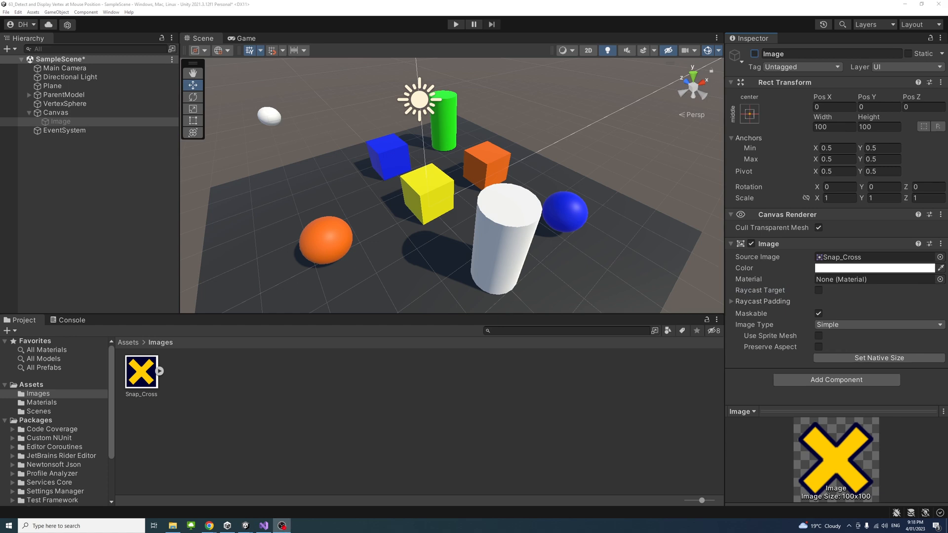
mouse_move(764, 103)
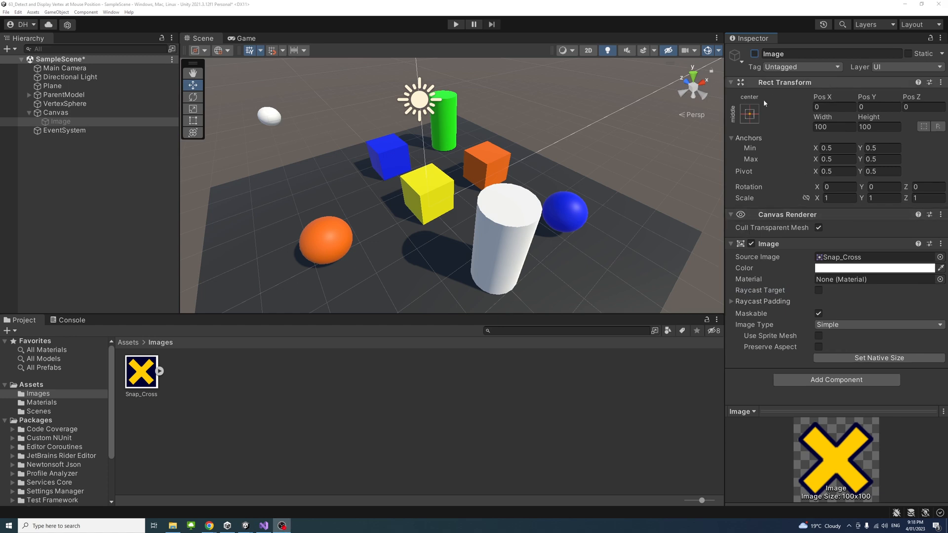
- Add a new VertexSphere entry to the Tags list and save it
click(801, 66)
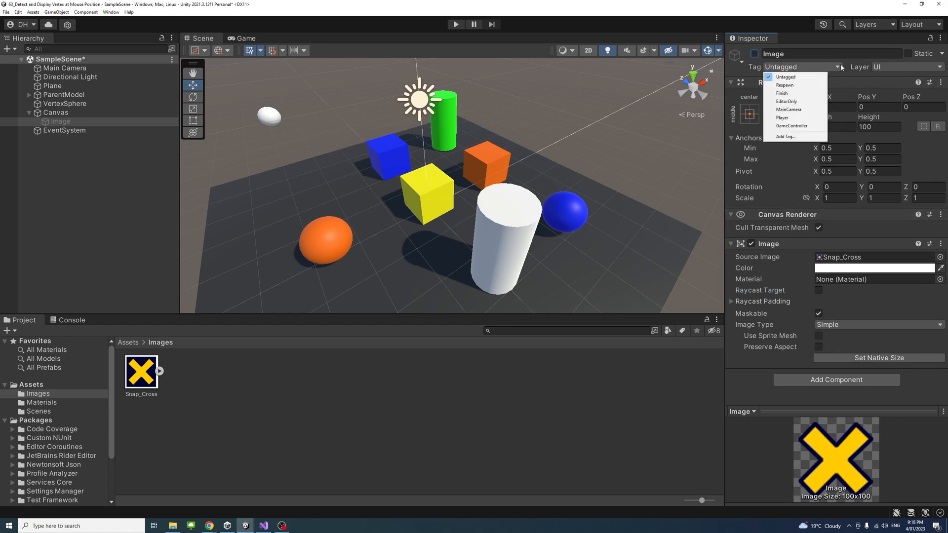
click(784, 136)
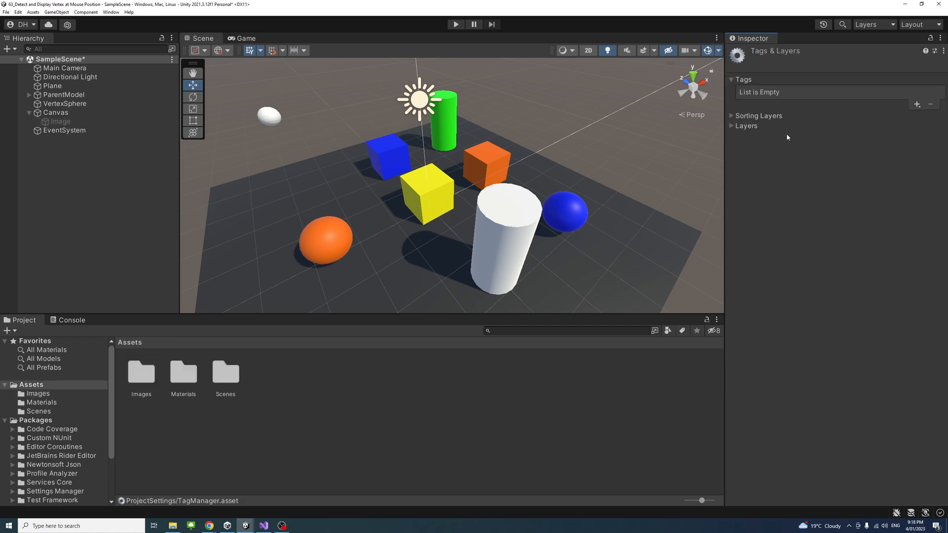
click(917, 104)
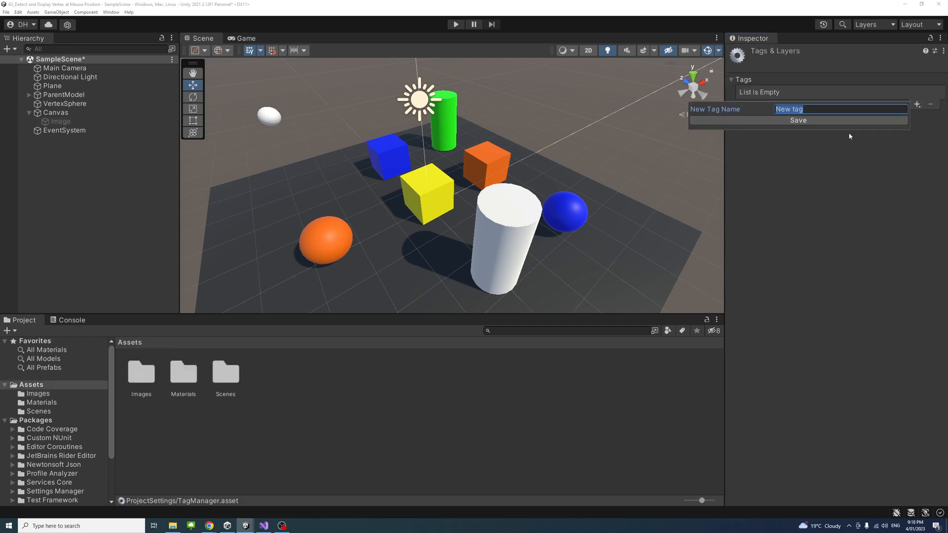
text(VertexS)
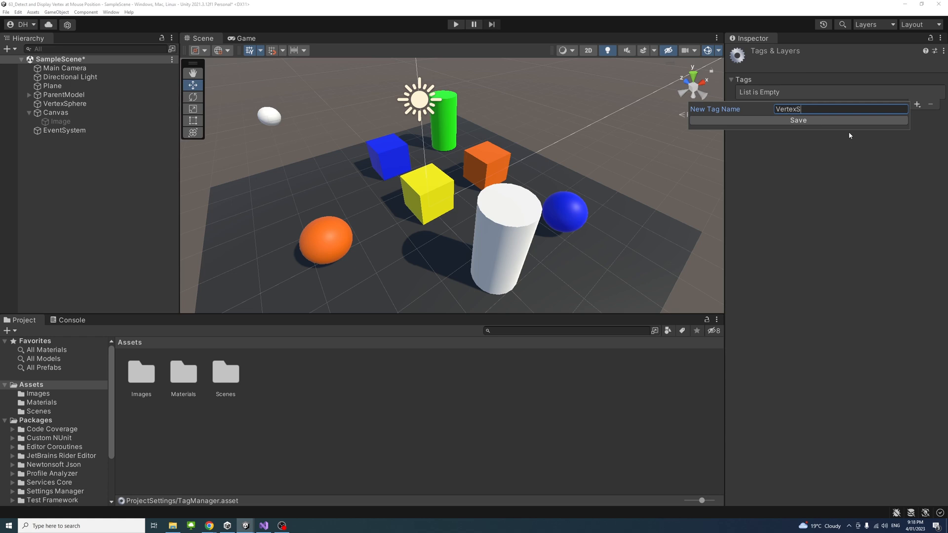
text(here)
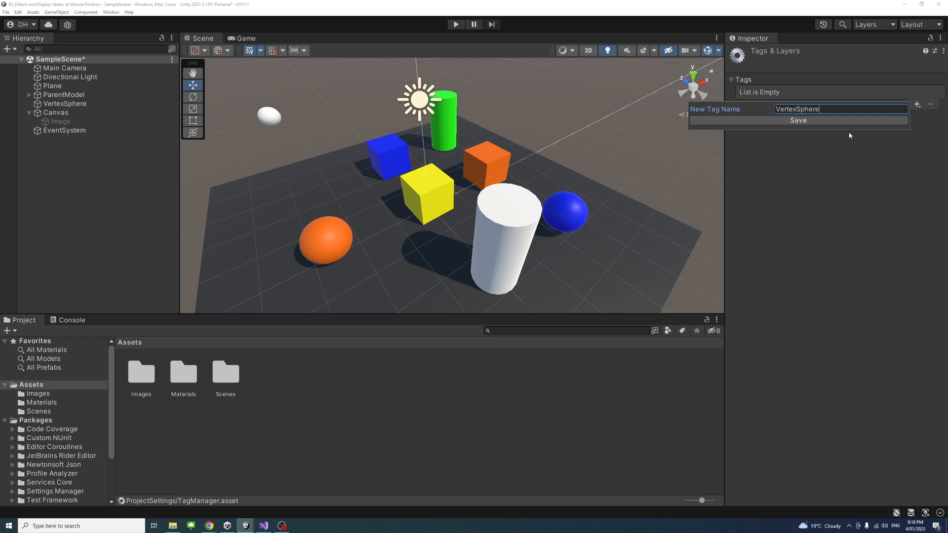
click(798, 119)
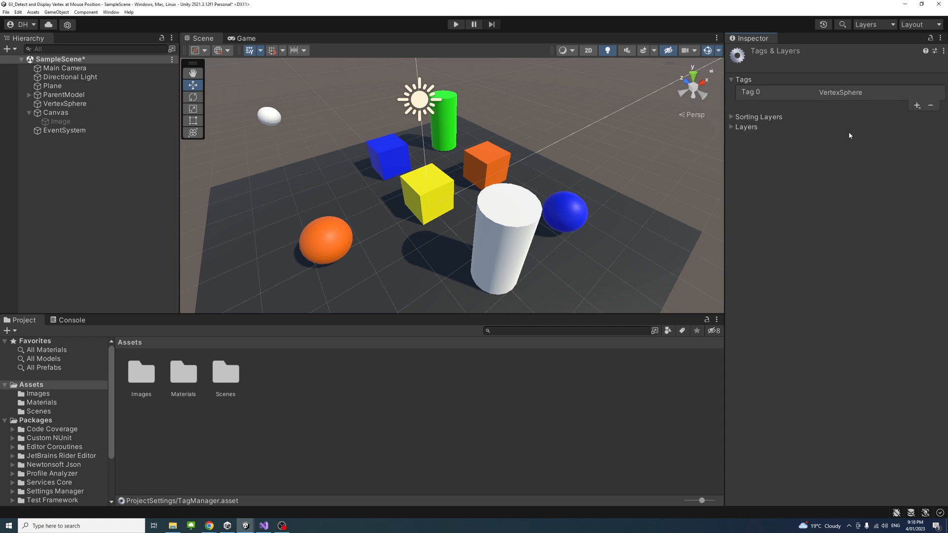
mouse_move(834, 98)
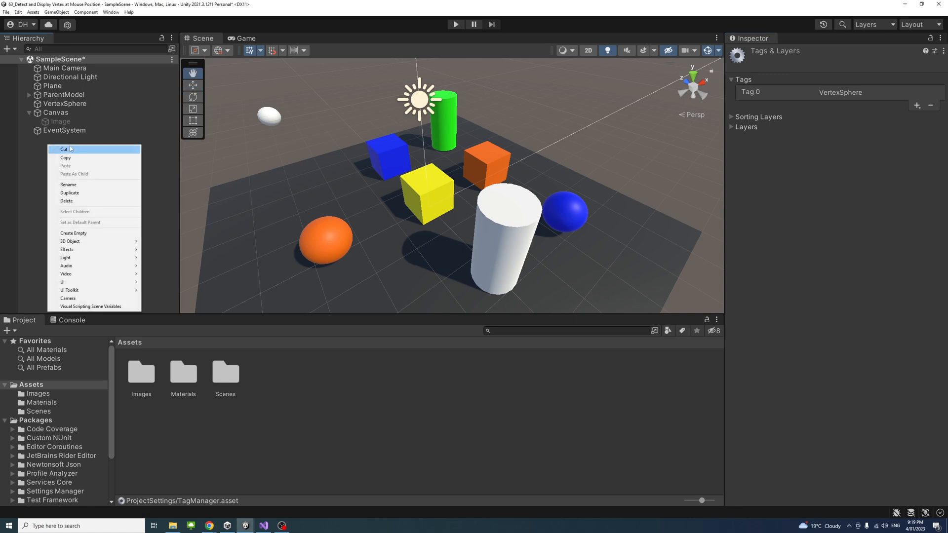
- Create an empty DisplayVertex object, a Scripts folder, and a DisplayVertex C# script
click(73, 233)
text(DisplayVertex)
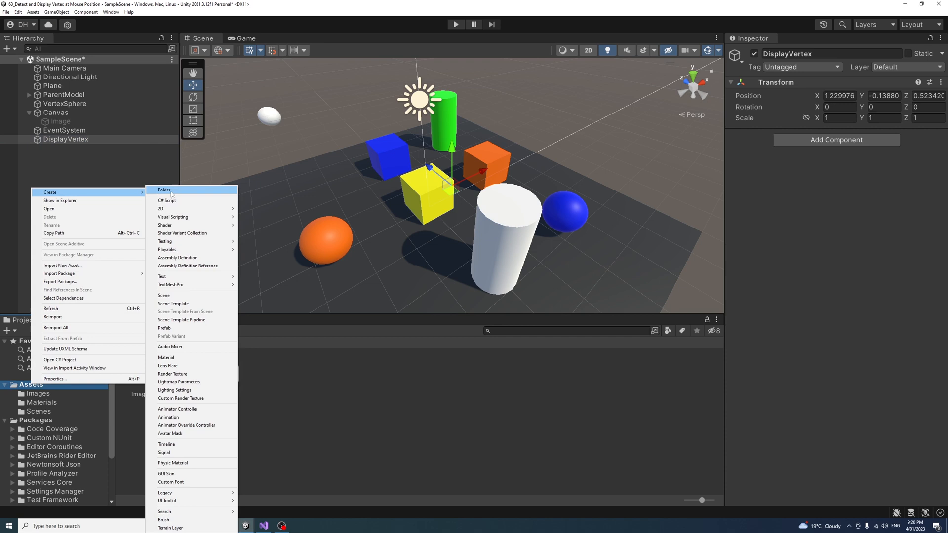
click(164, 189)
text(Display)
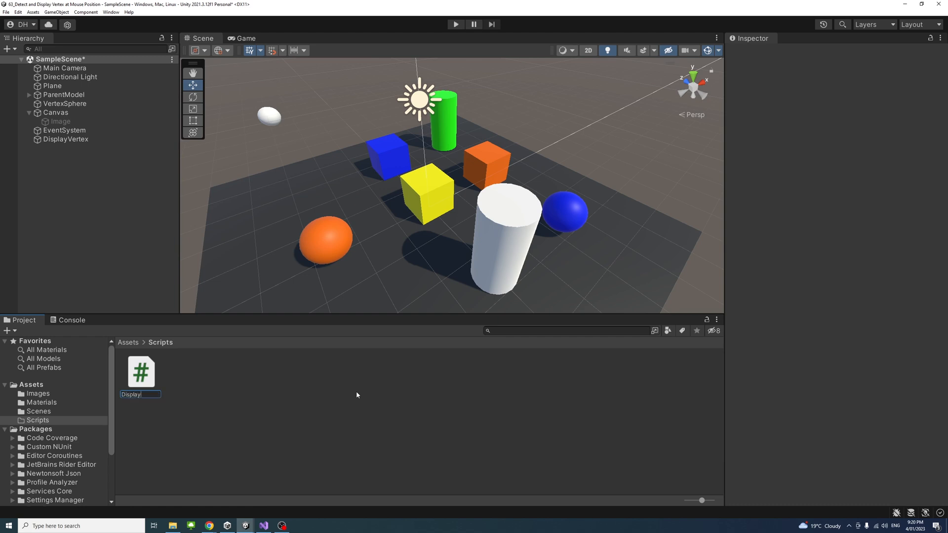
text(Verte)
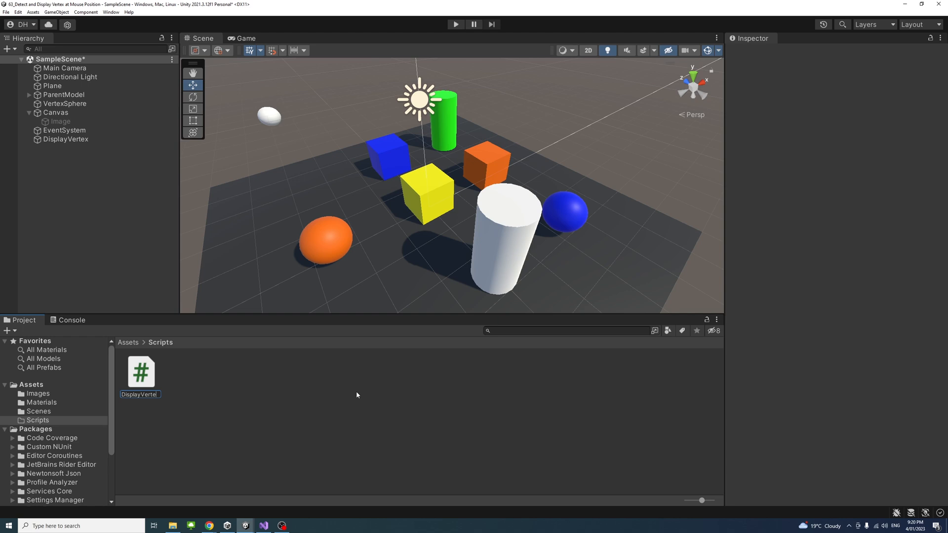
click(140, 372)
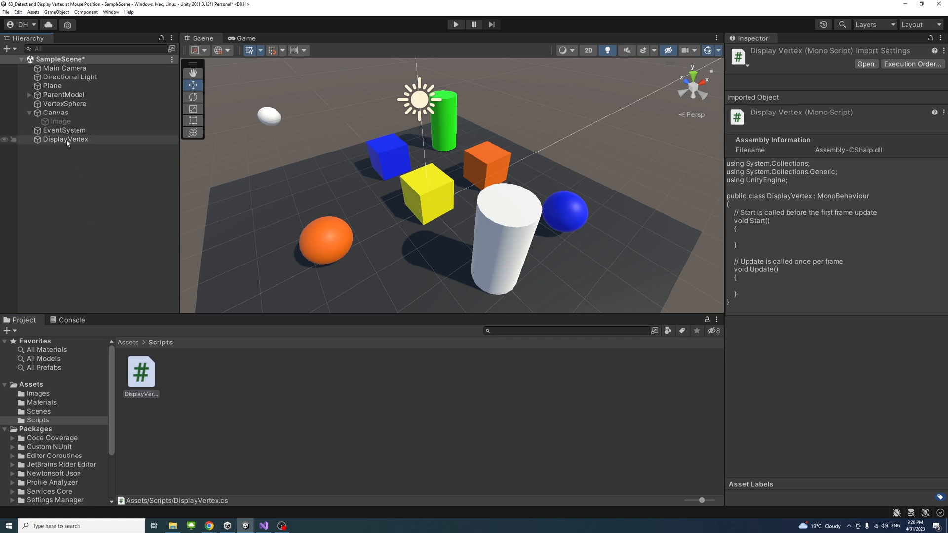
- Check the script is attached to DisplayVertex and open it in Visual Studio
click(65, 139)
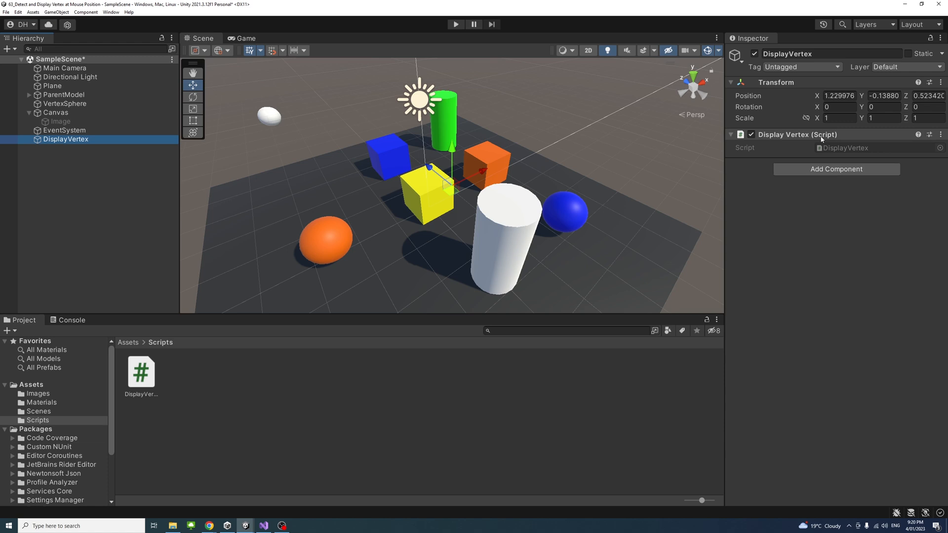
click(141, 371)
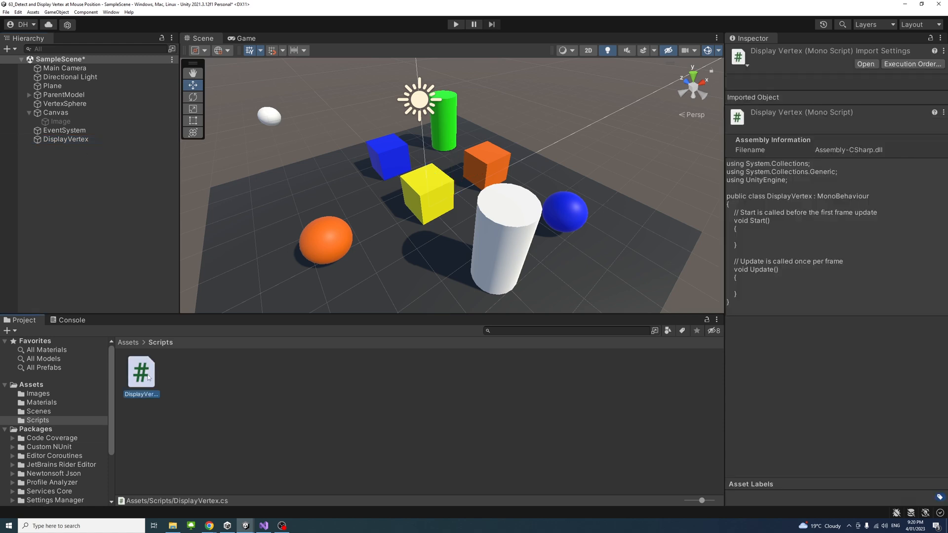
double_click(140, 371)
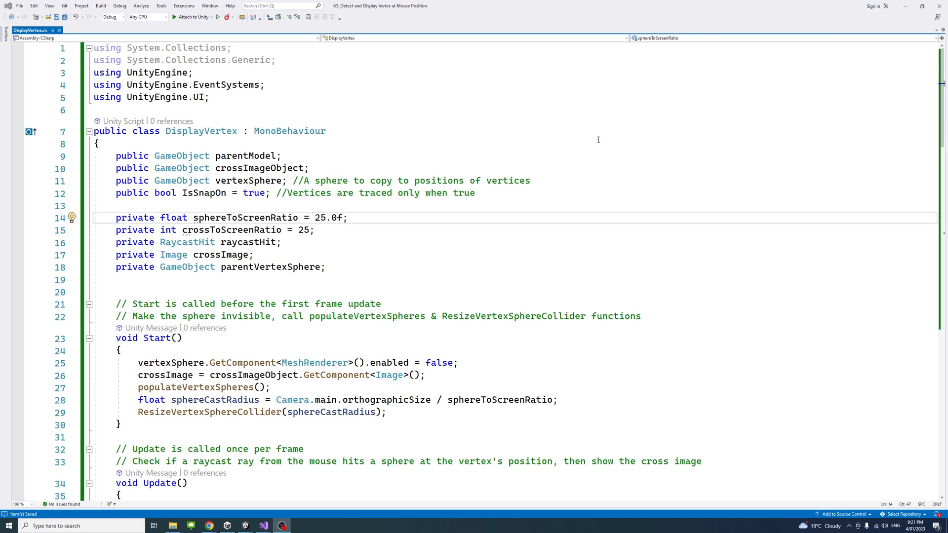
mouse_move(122, 87)
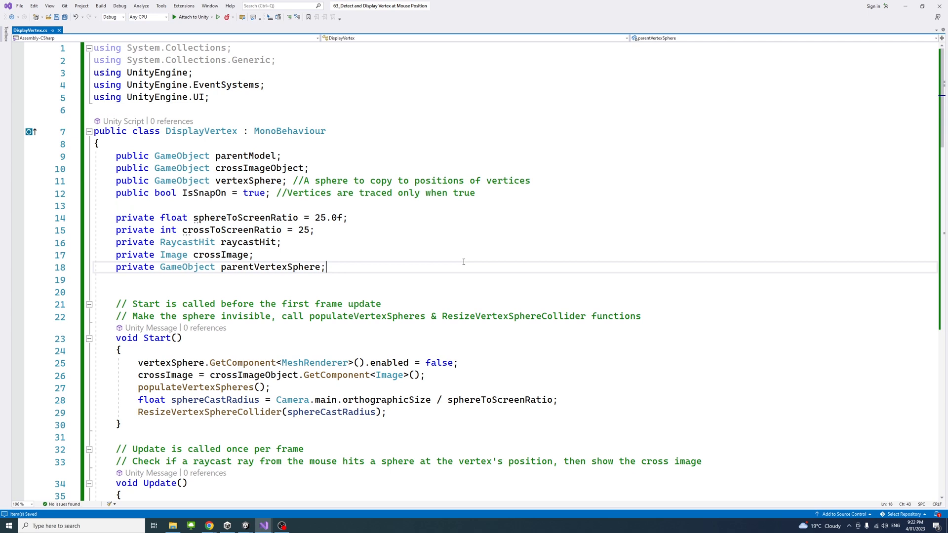
click(237, 180)
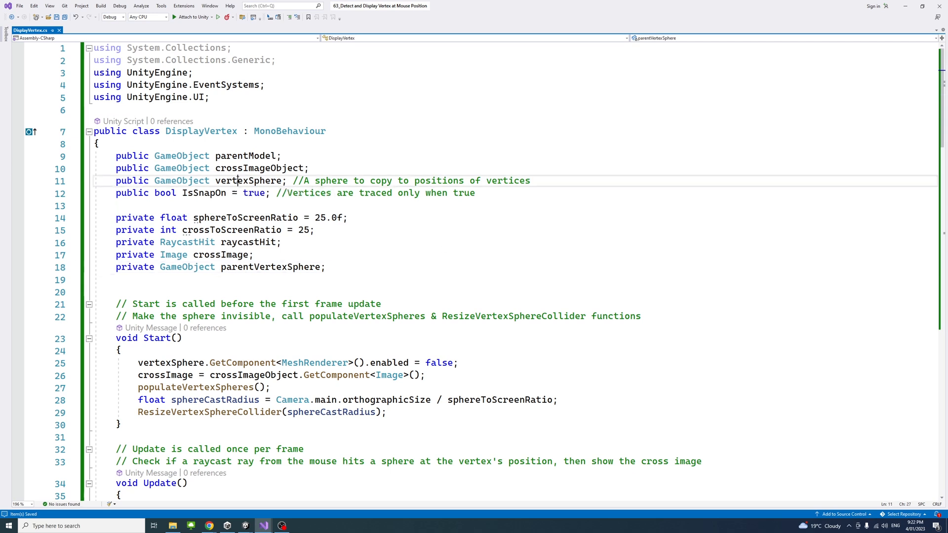
double_click(248, 181)
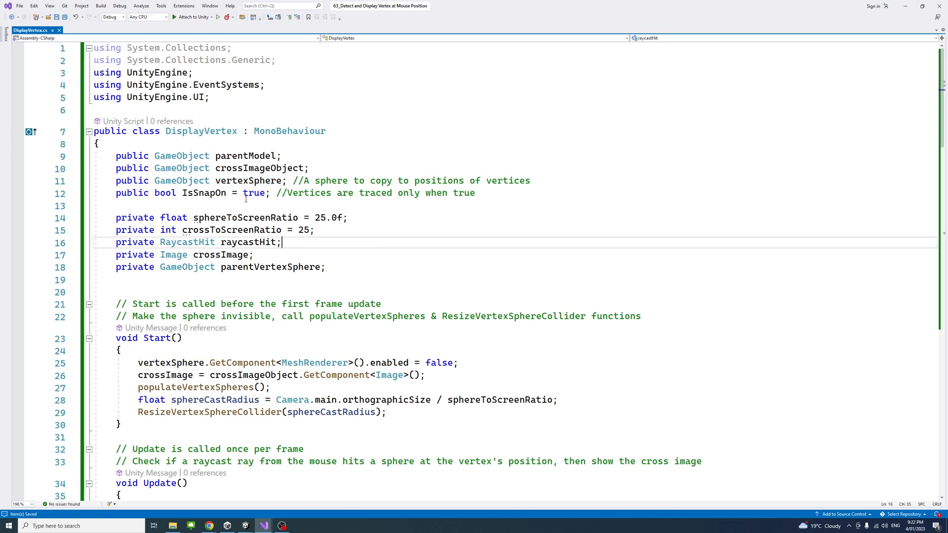
double_click(204, 192)
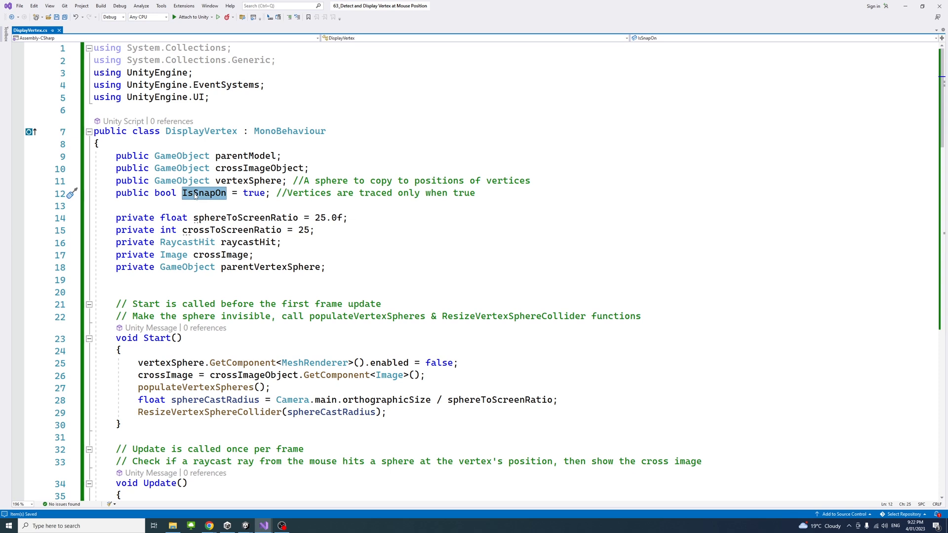
mouse_move(204, 193)
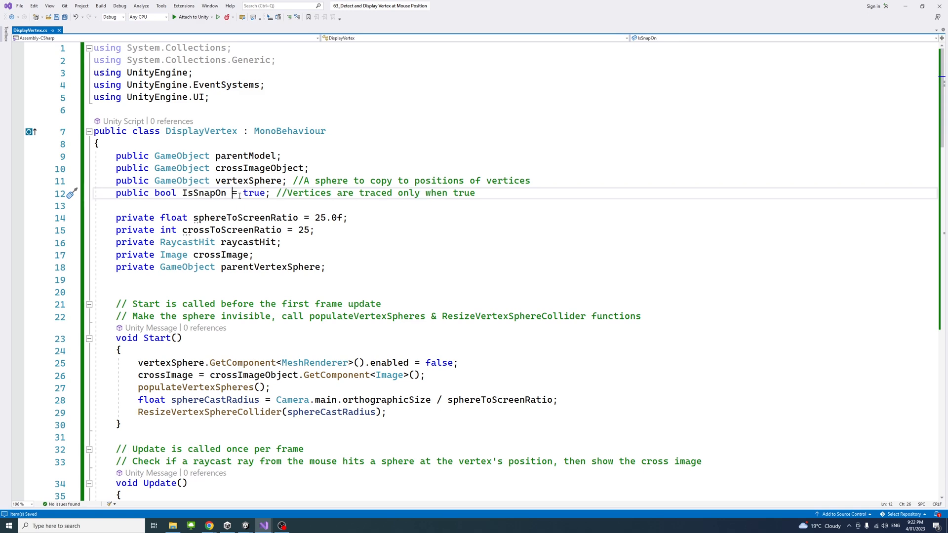
scroll(down, 3)
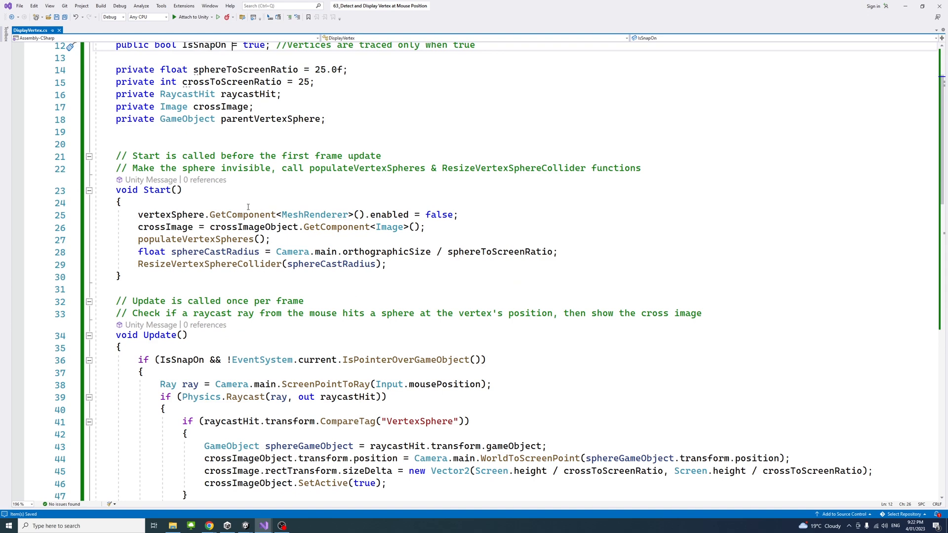
scroll(down, 3)
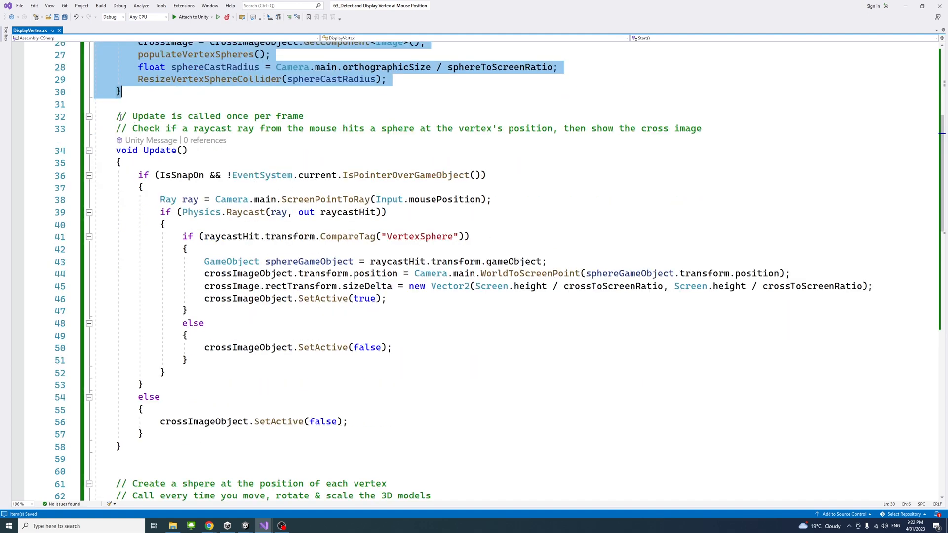
click(246, 347)
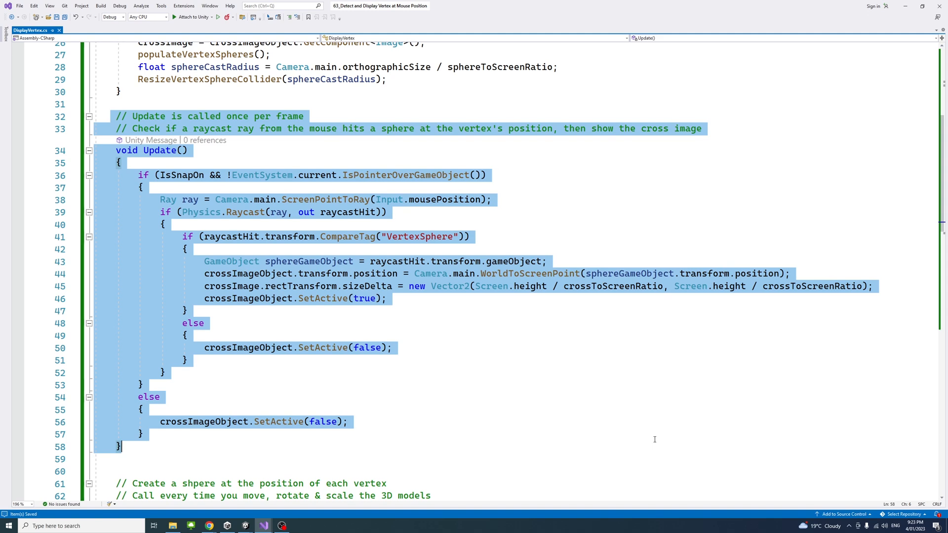
scroll(down, 3)
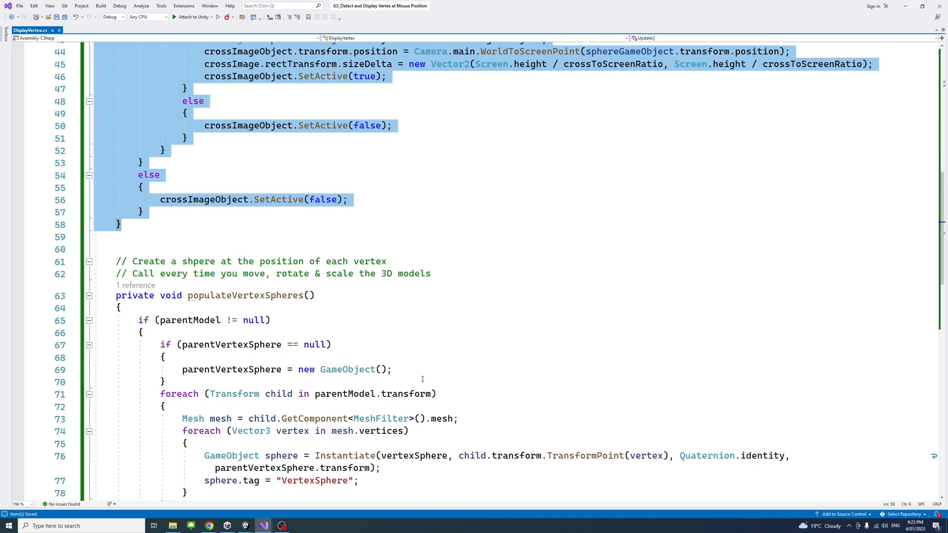
scroll(down, 3)
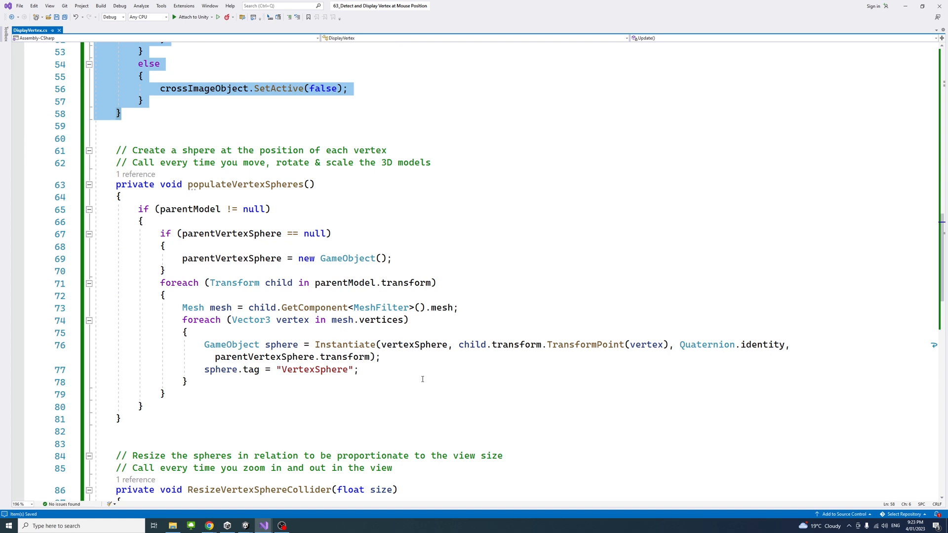
mouse_move(225, 200)
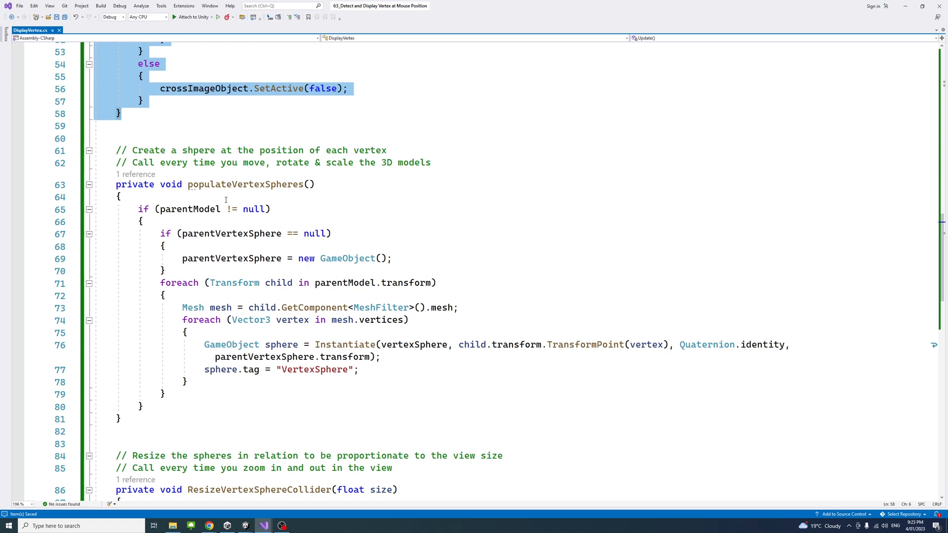
click(246, 184)
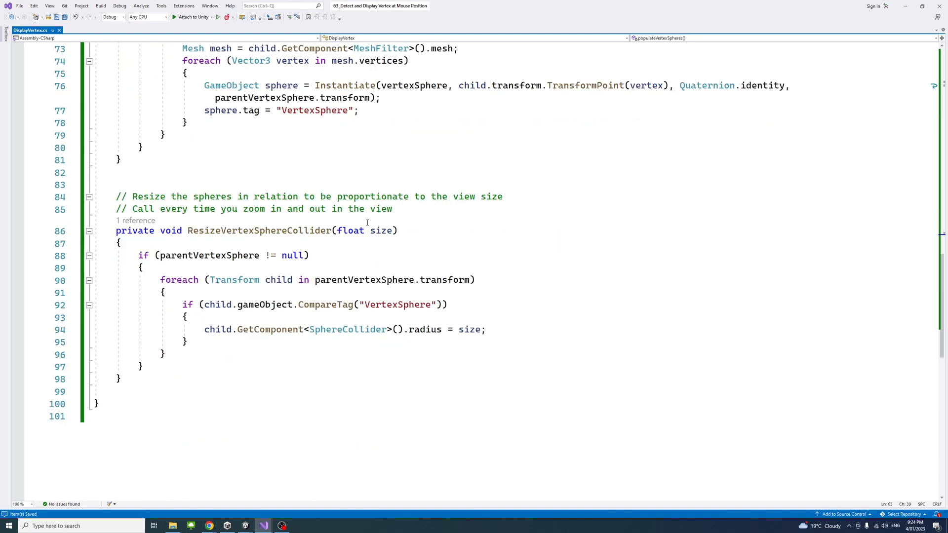
scroll(down, 3)
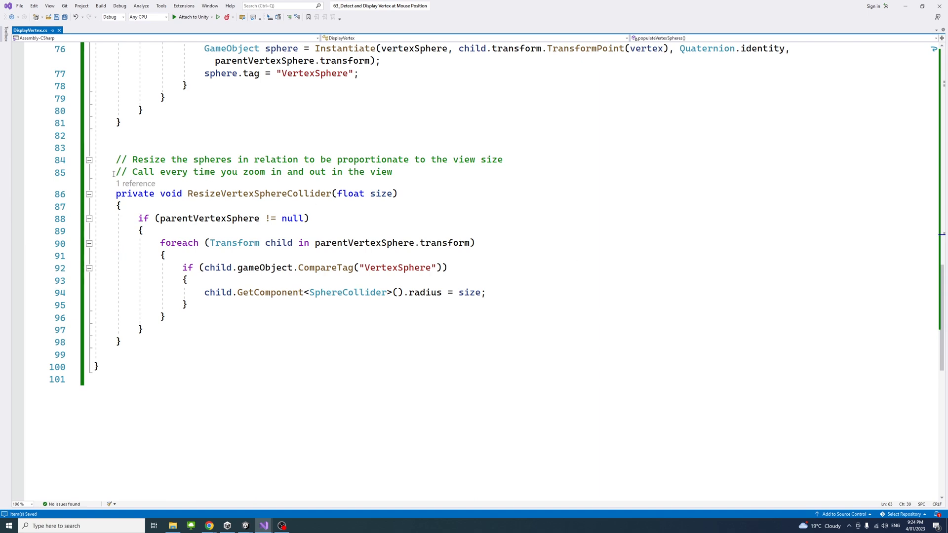
drag(116, 193, 121, 341)
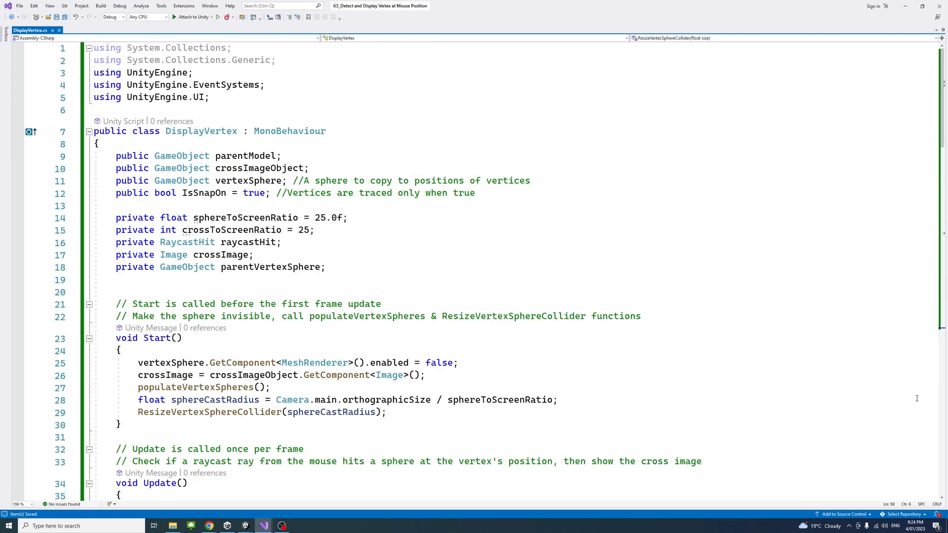
scroll(down, 3)
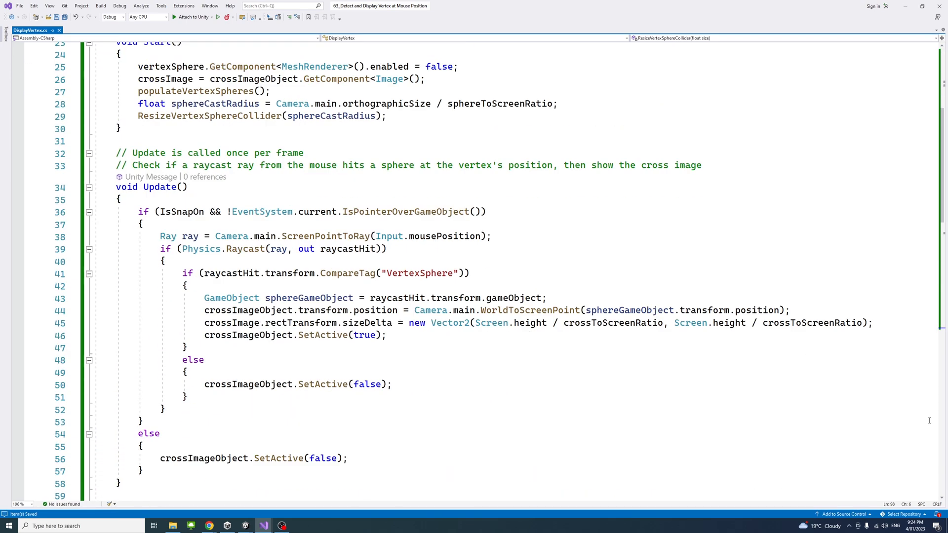
scroll(down, 3)
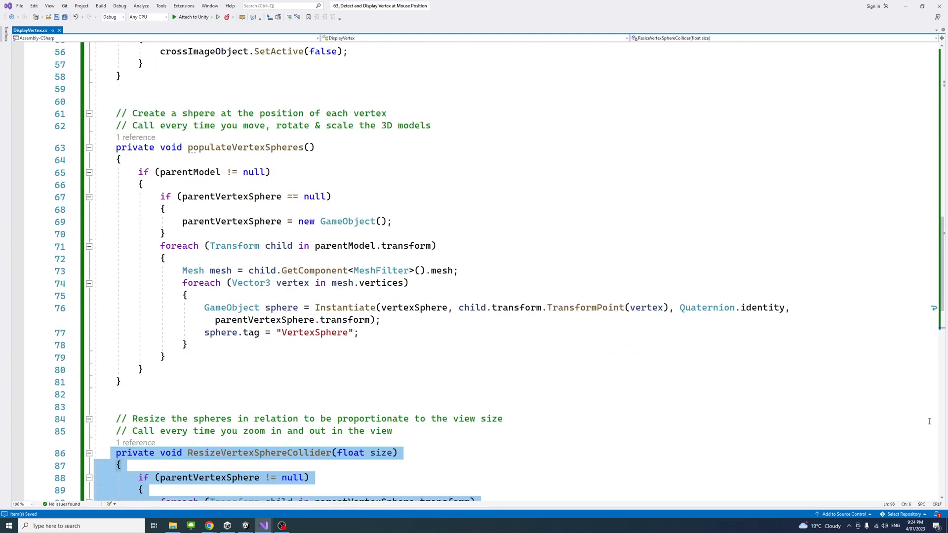
scroll(down, 3)
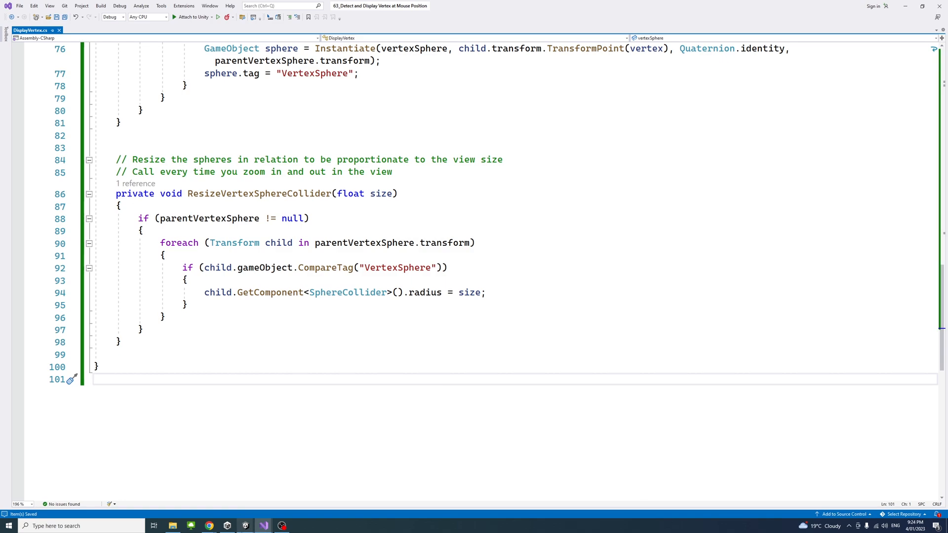
- Assign ParentModel, Image and VertexSphere to DisplayVertex's Parent Model, Cross Image Object and Vertex Sphere fields
click(262, 526)
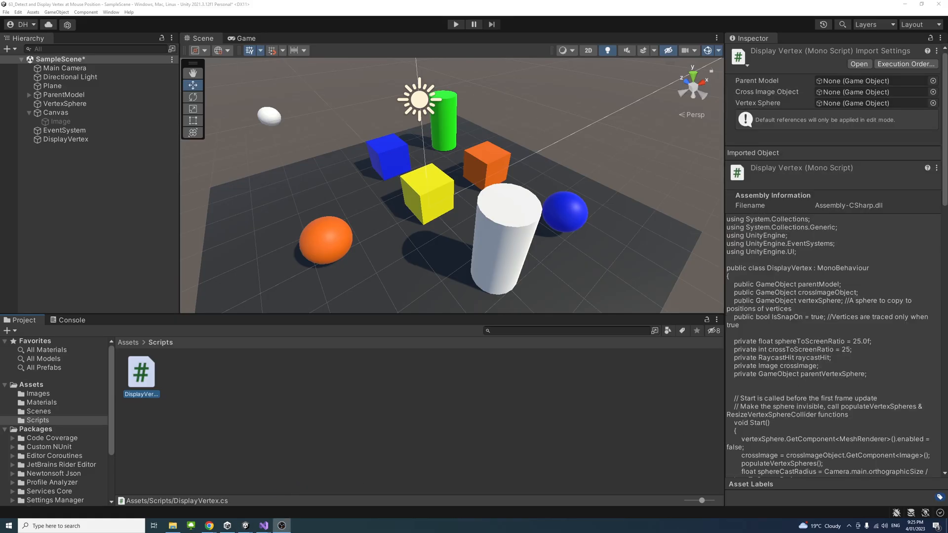
click(66, 139)
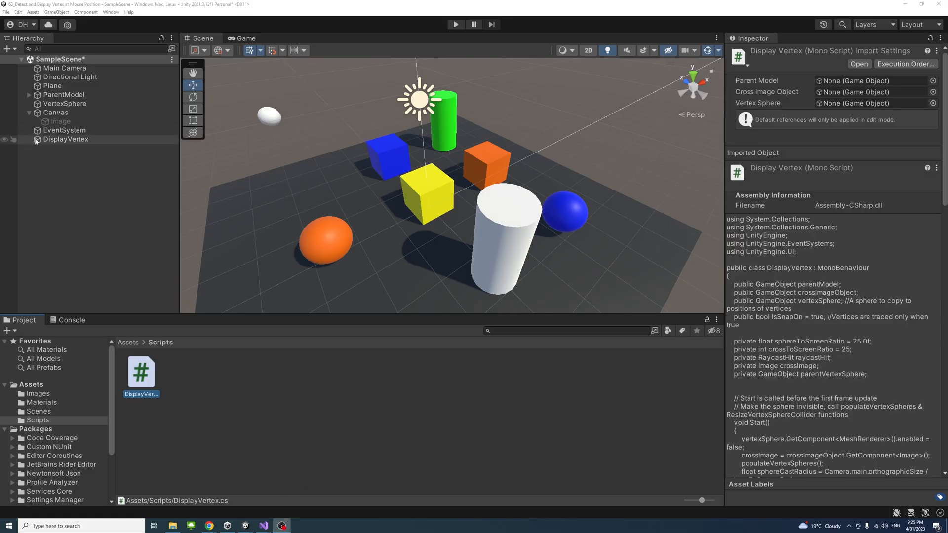
click(65, 139)
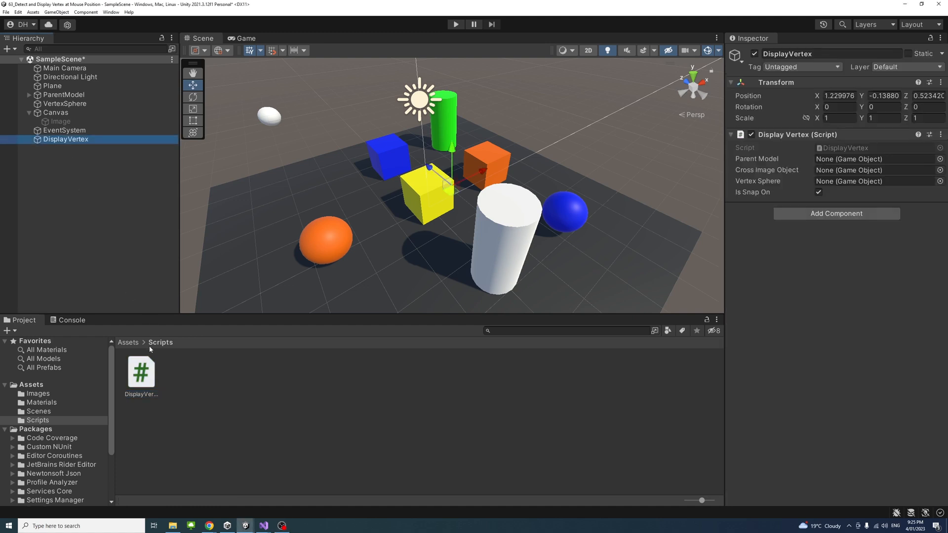
mouse_move(767, 164)
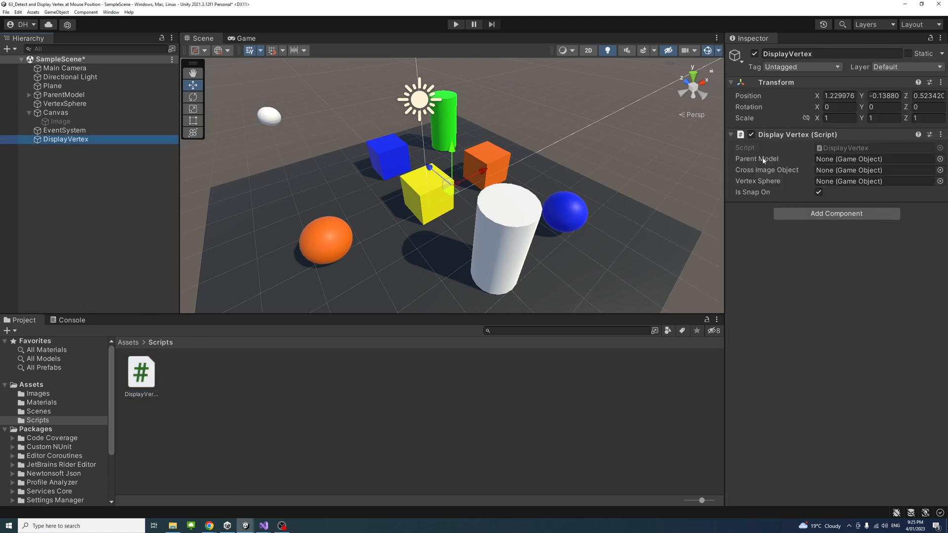
click(64, 95)
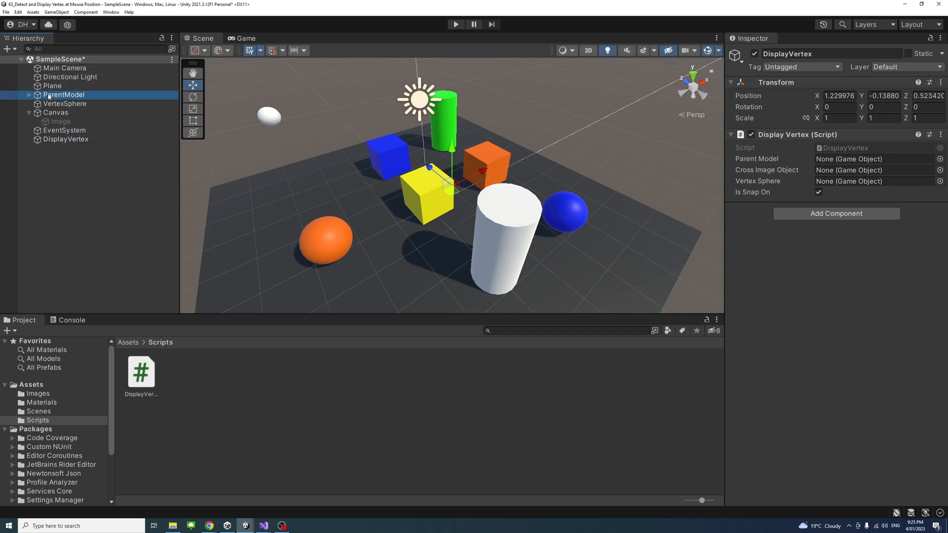
click(877, 159)
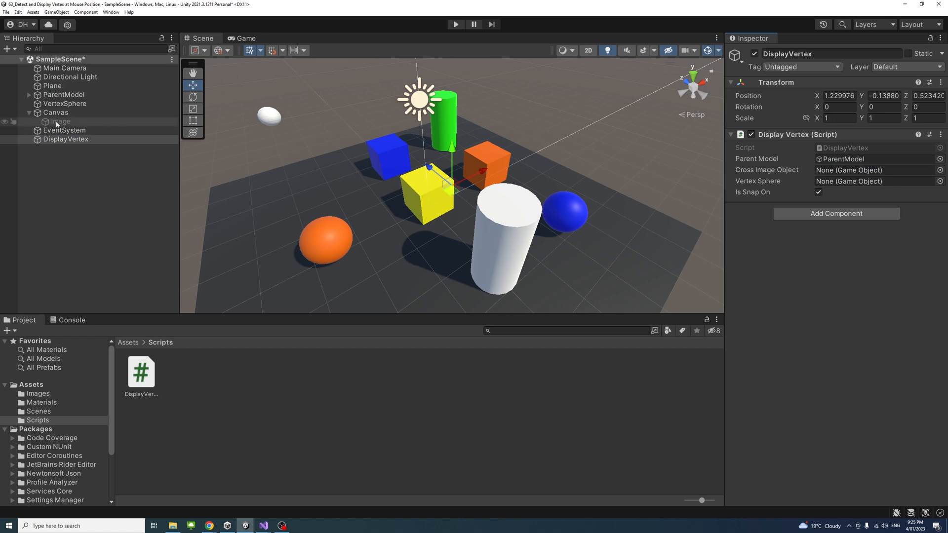
click(873, 170)
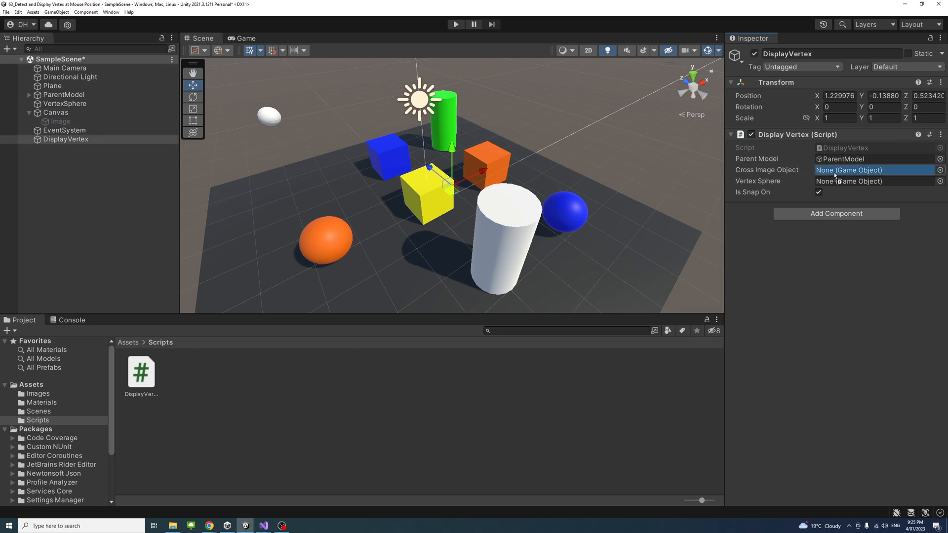
click(874, 170)
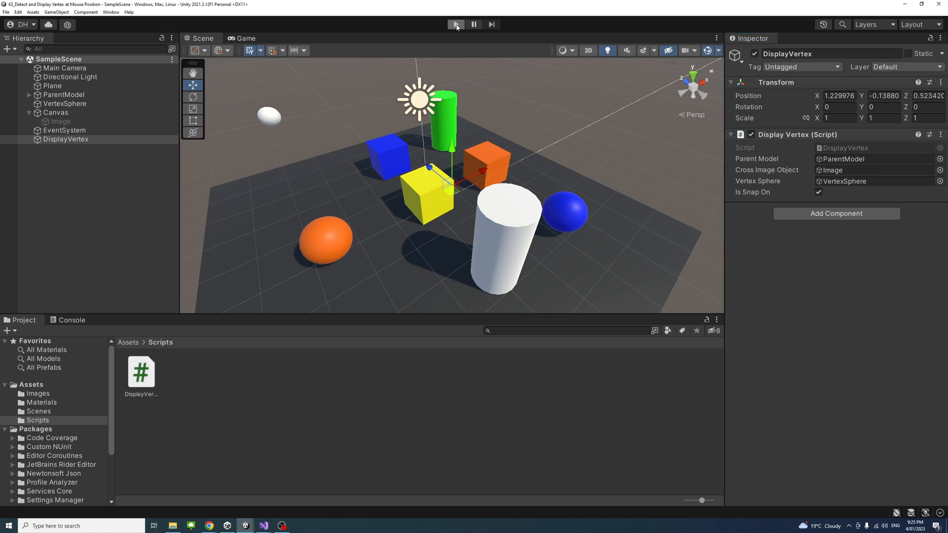
- Enter Play mode with the Game view set to Full HD (1920x1080)
click(455, 24)
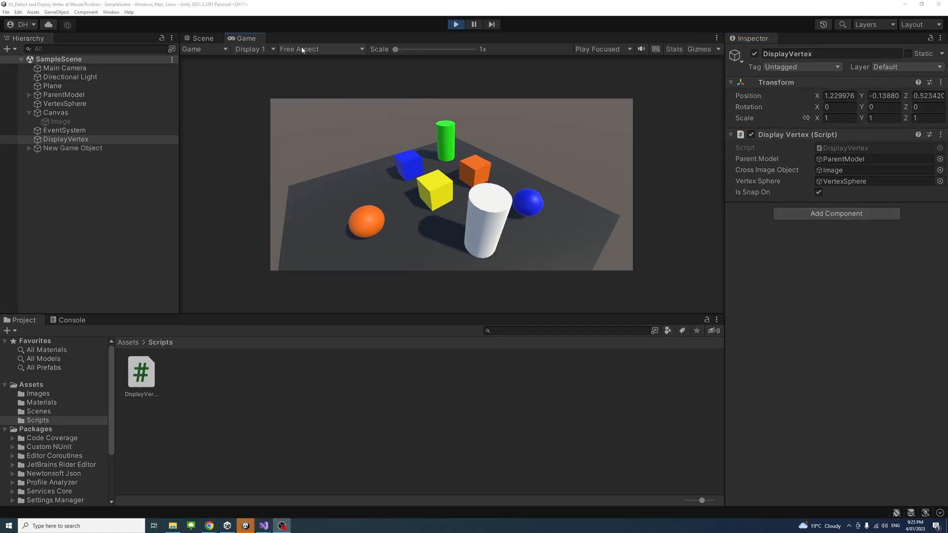
click(321, 49)
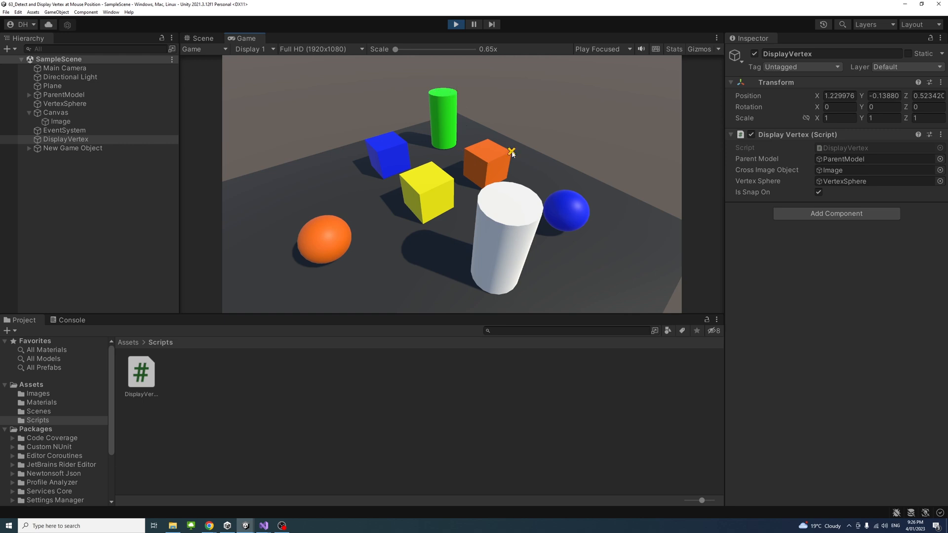
mouse_move(355, 222)
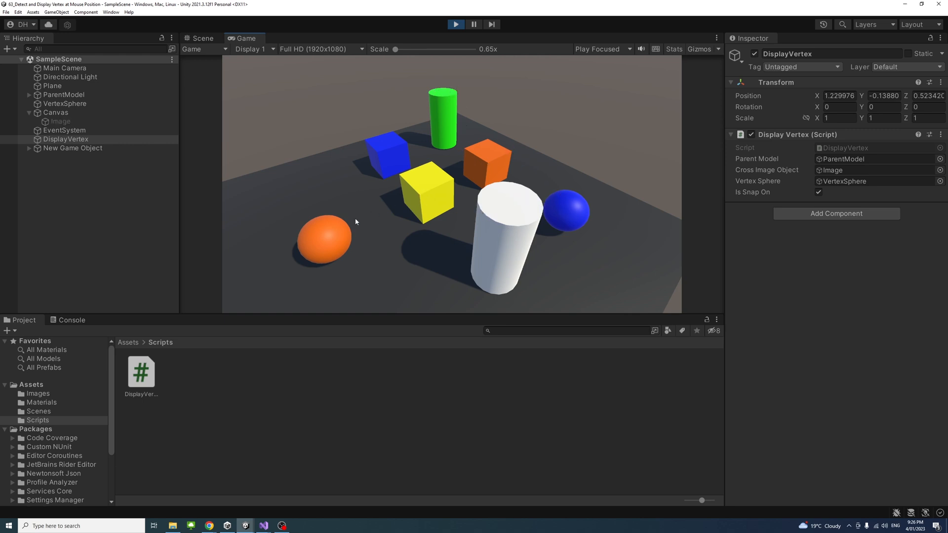